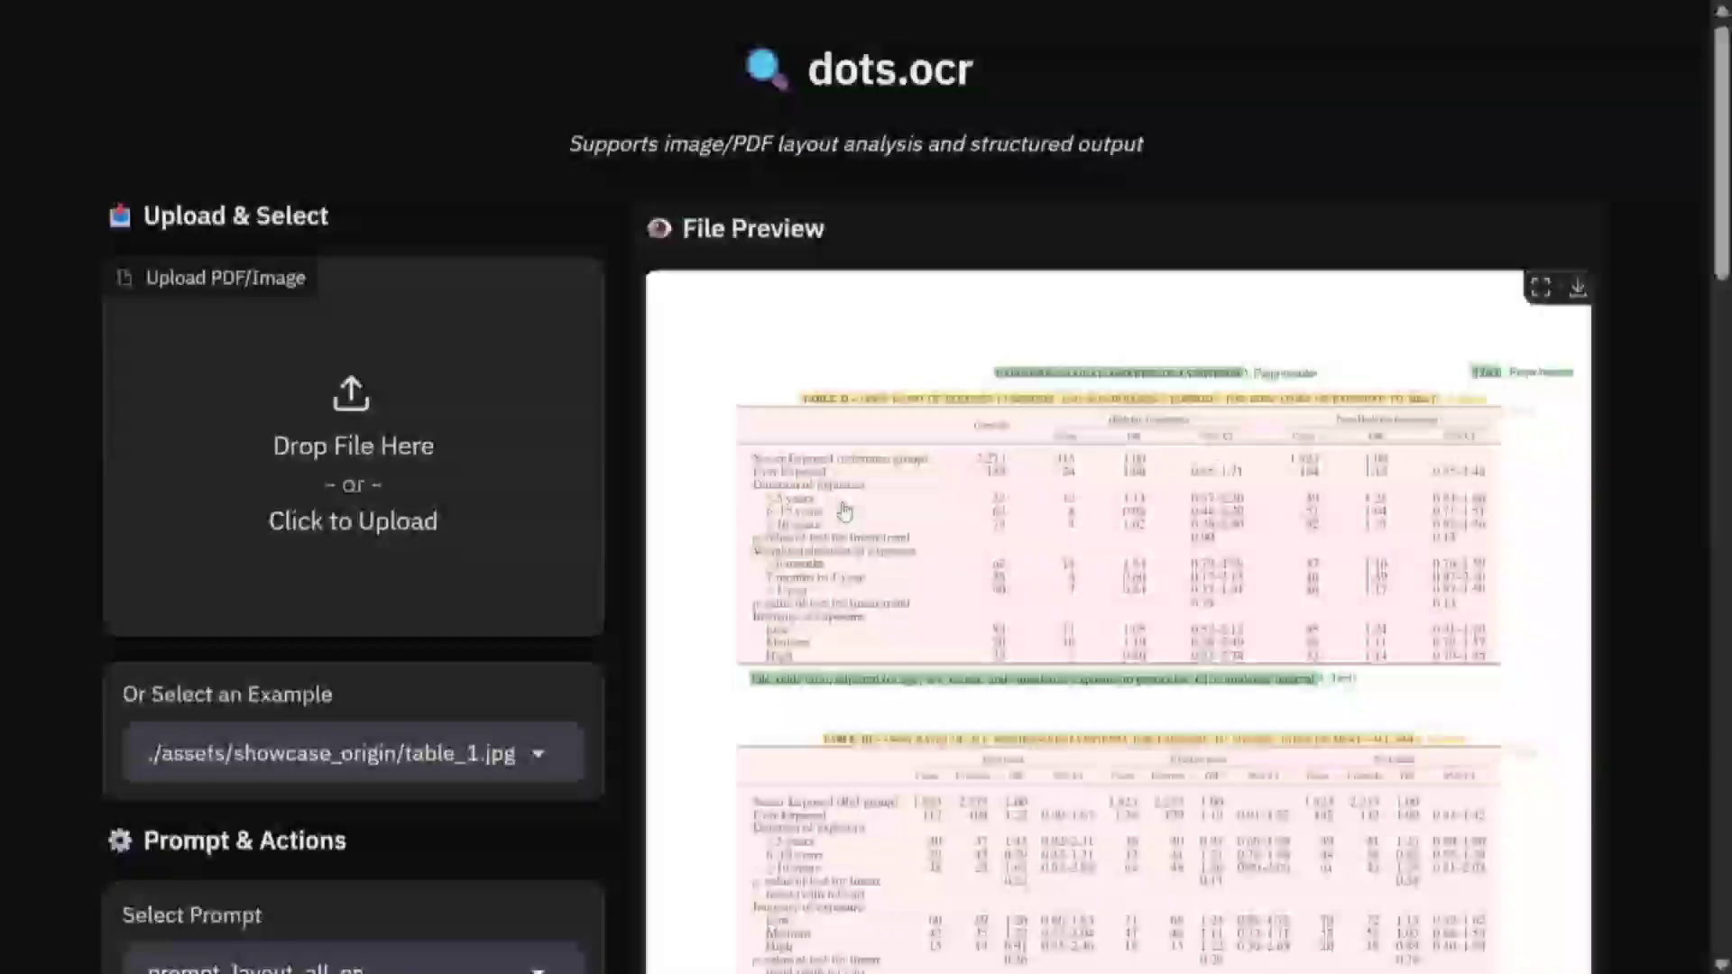
Step: Load the kannada.jpg example and submit it for layout parsing
scroll("down", 3)
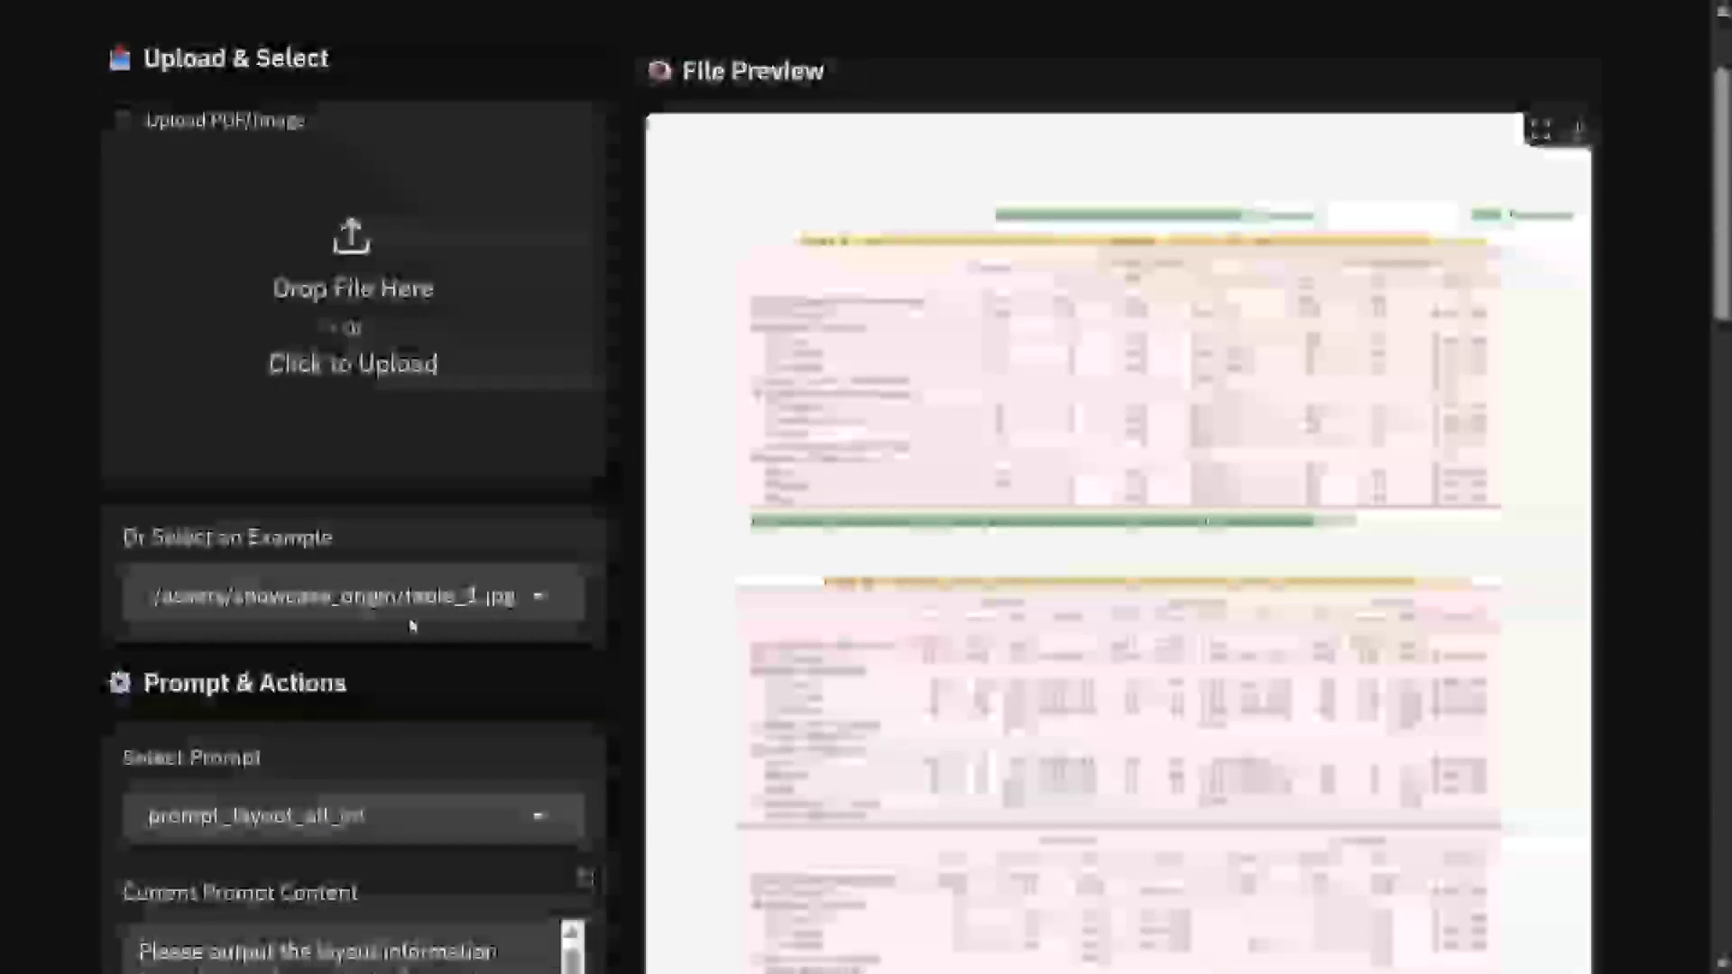
left_click(351, 595)
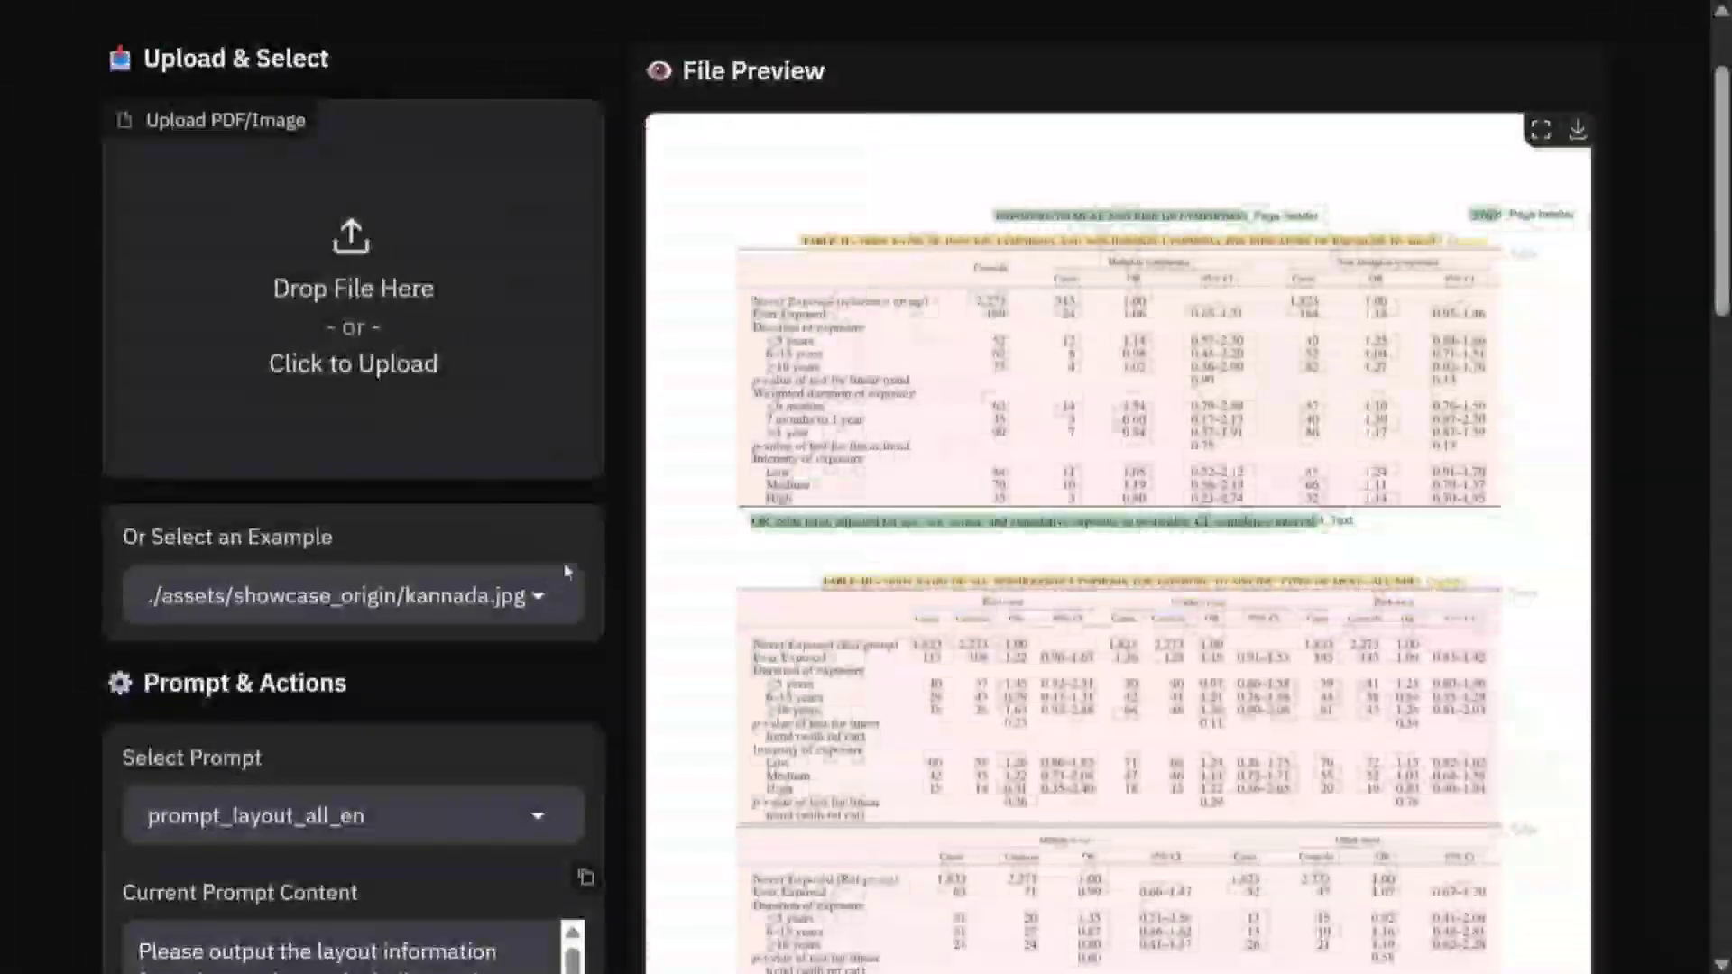
scroll("down", 3)
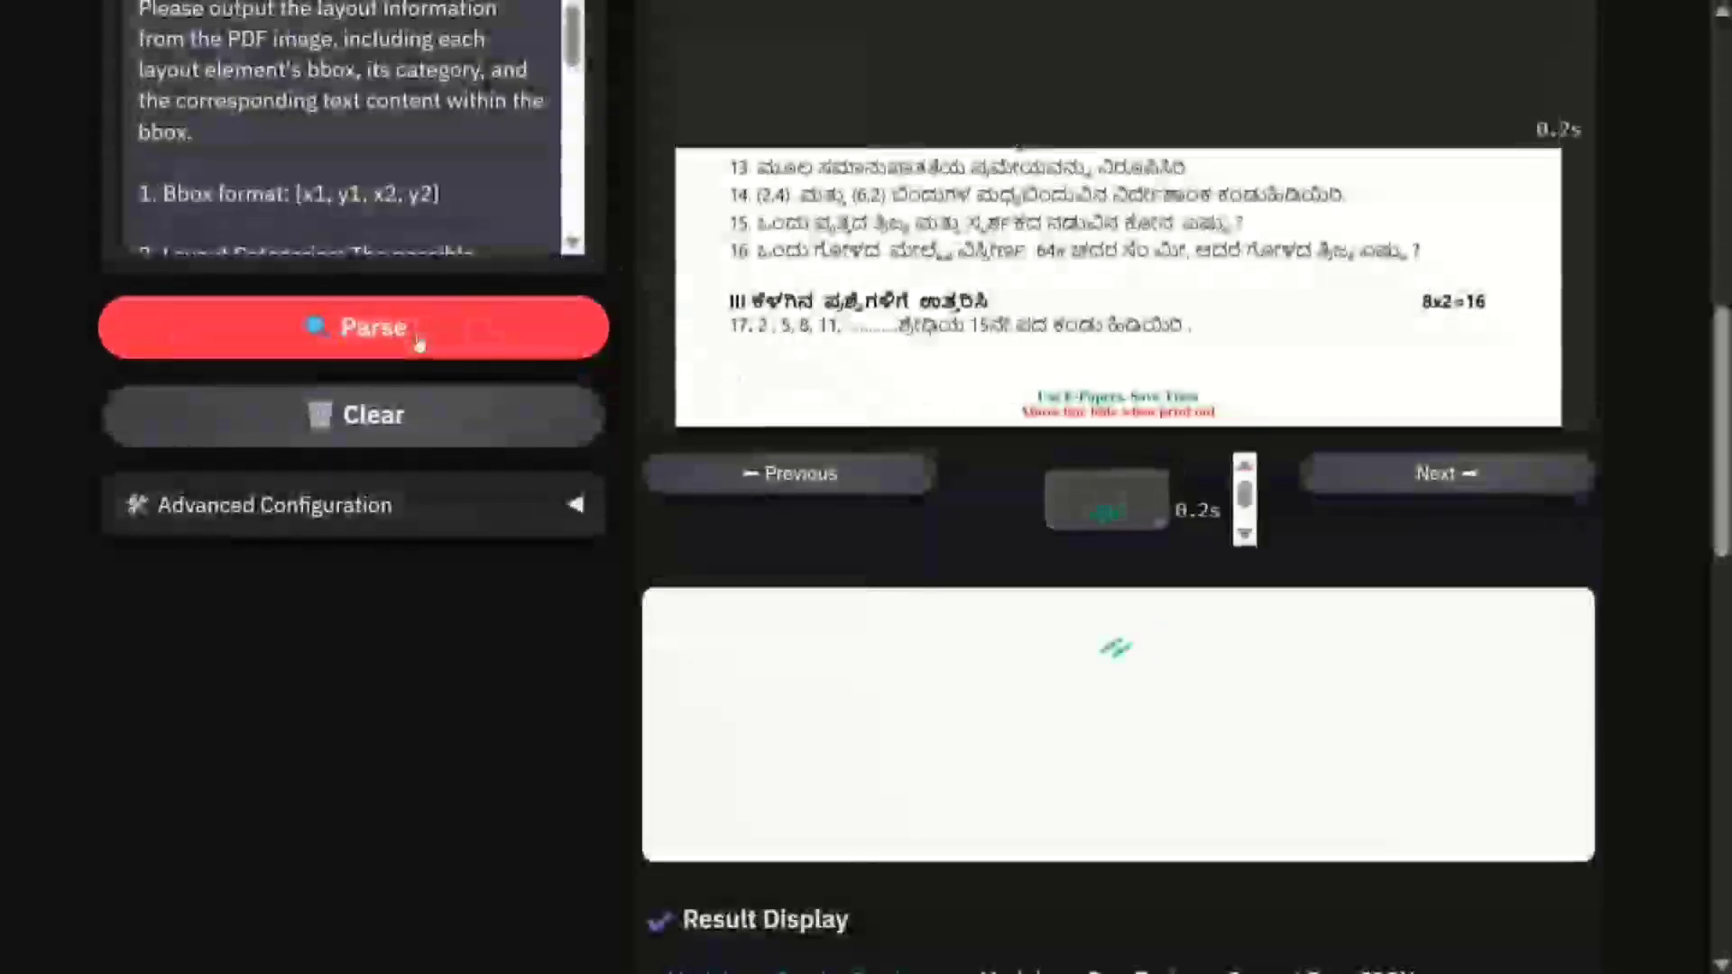
left_click(351, 326)
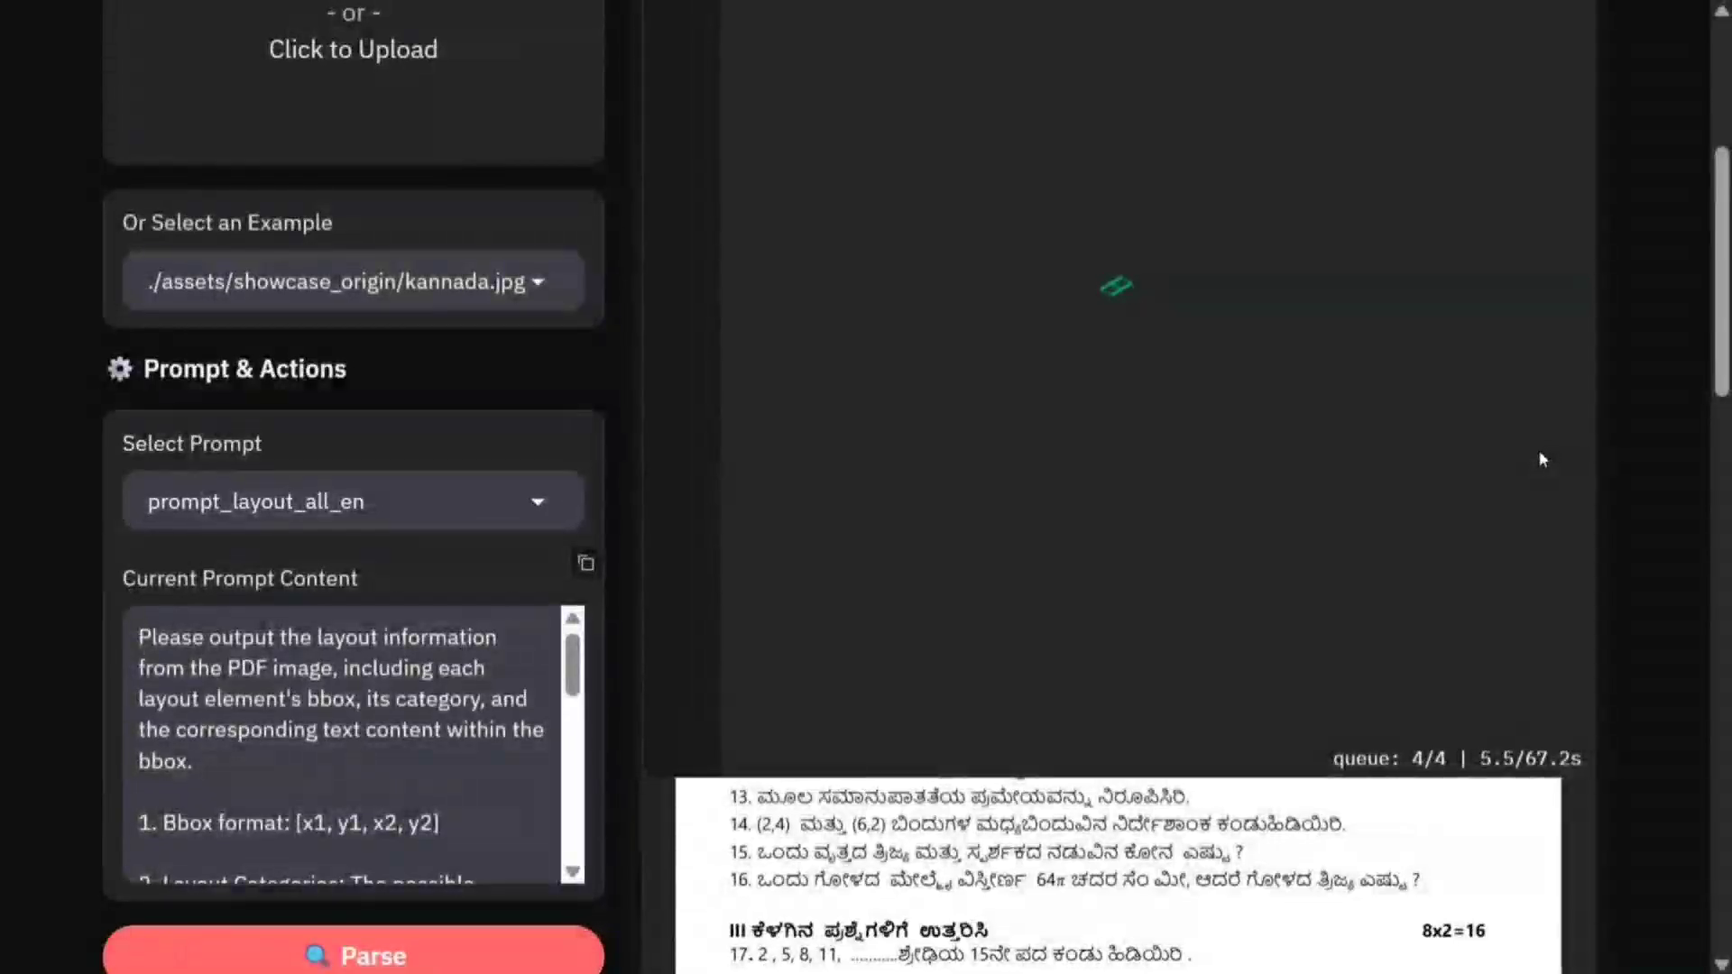
mouse_move(1486, 459)
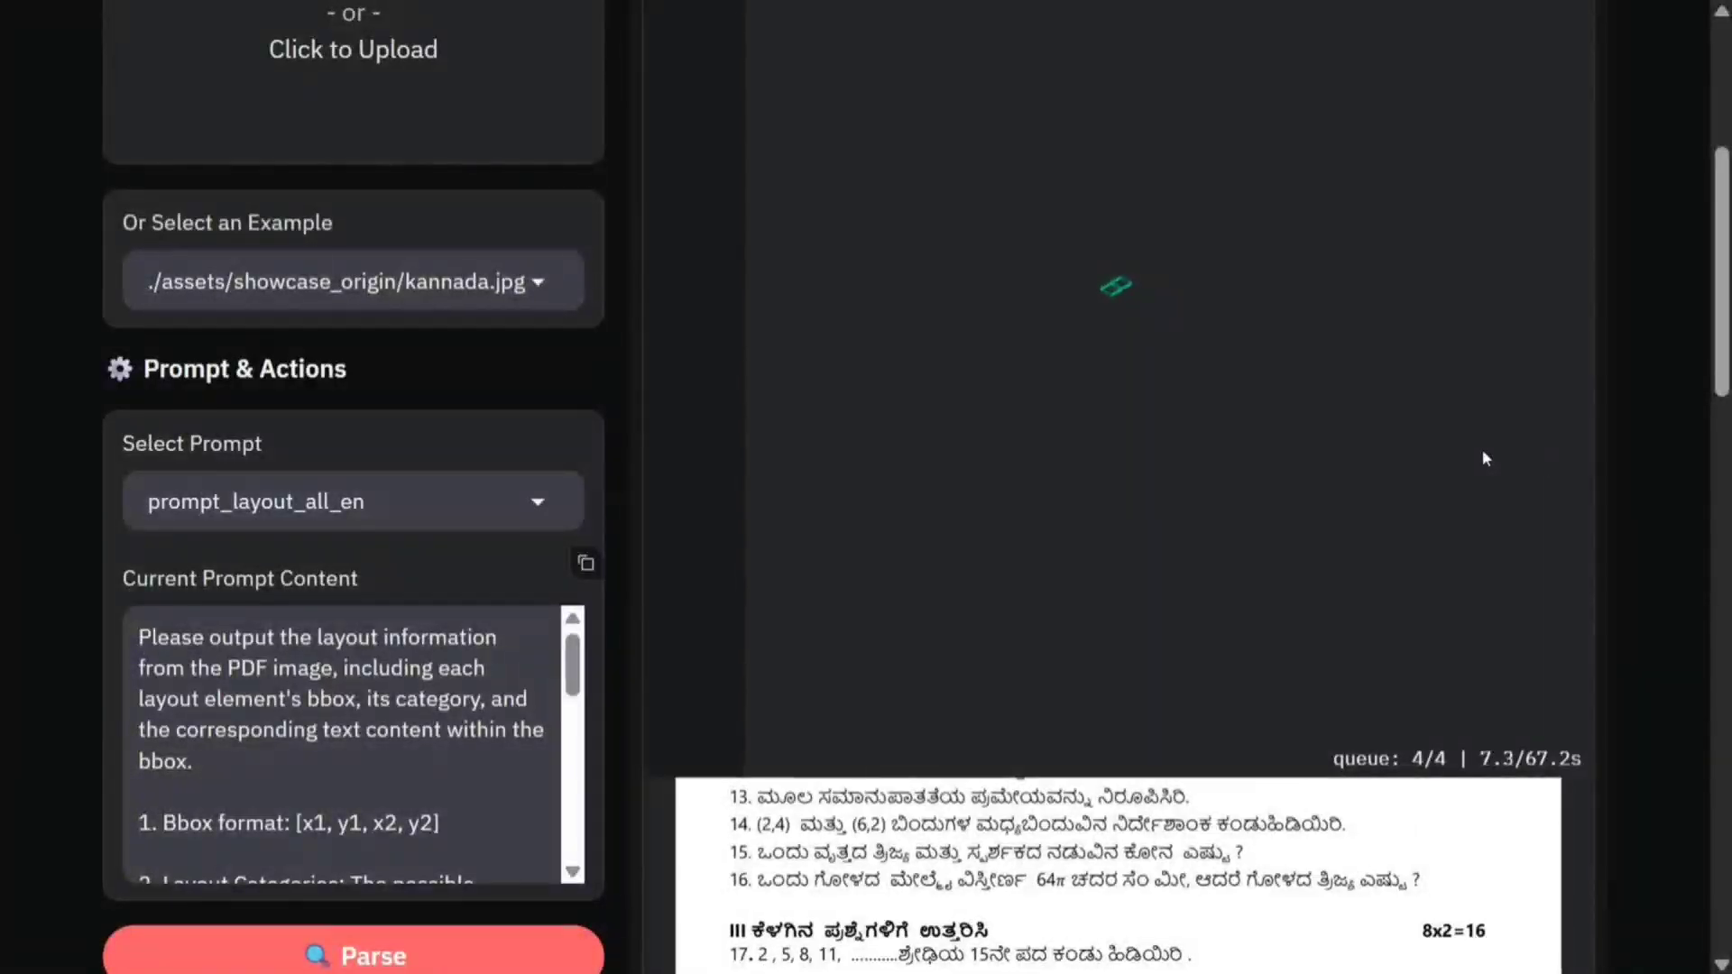
left_click(350, 501)
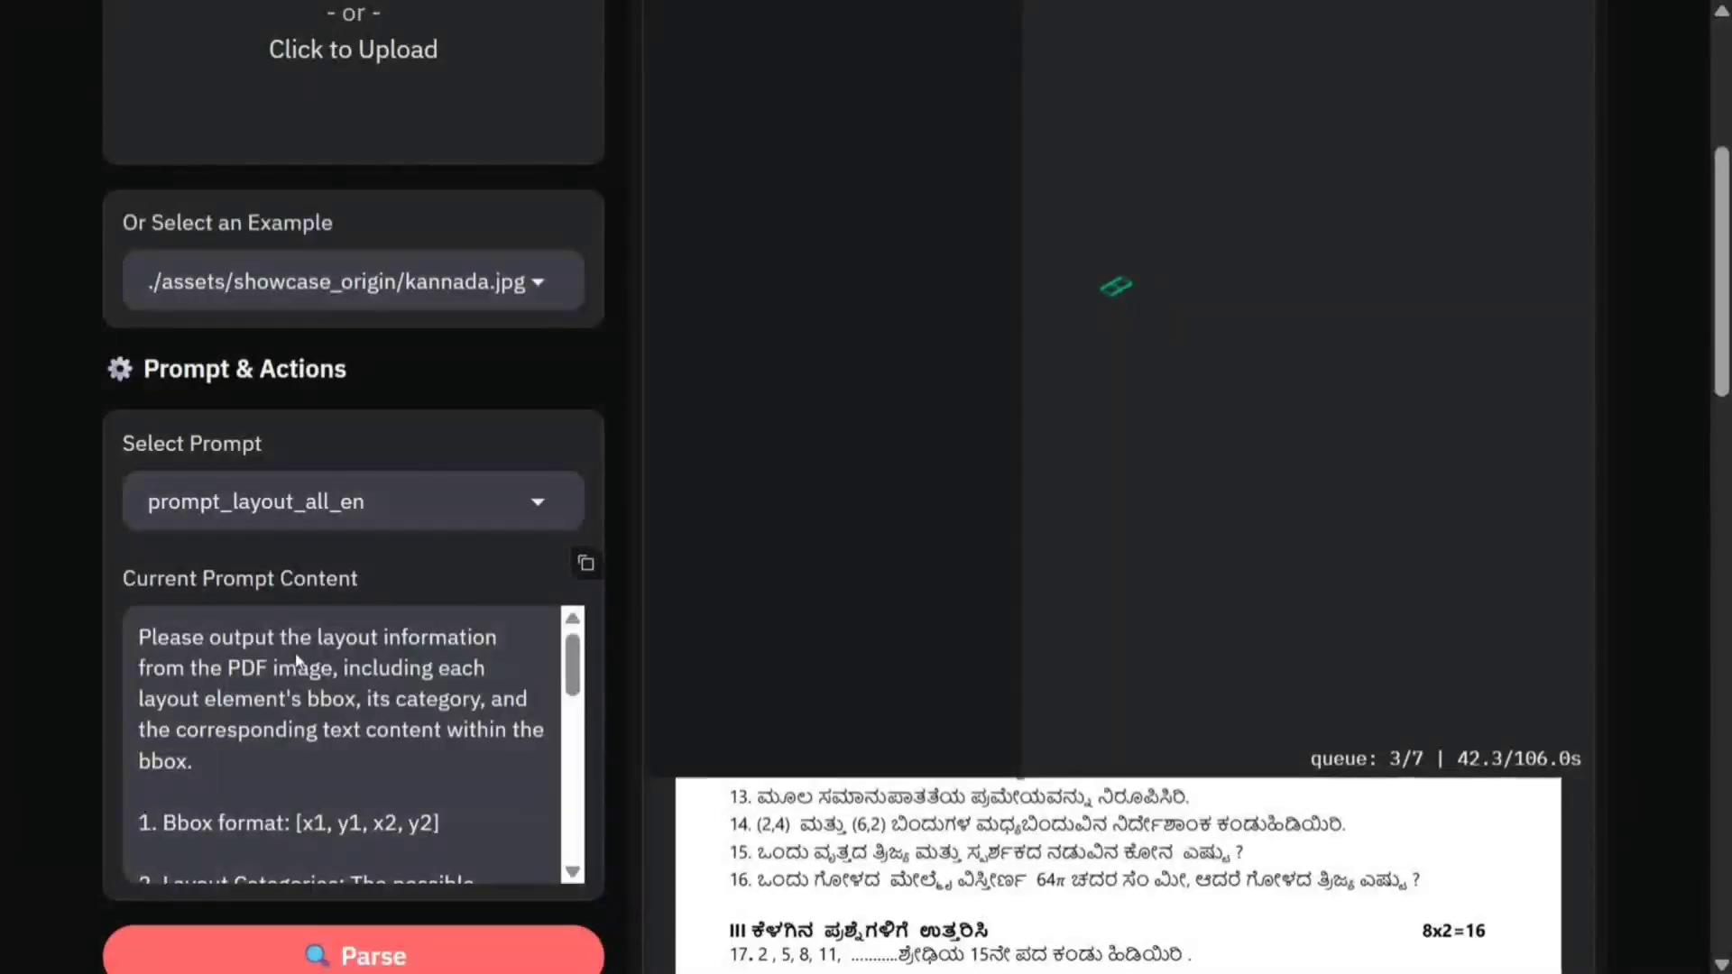
Step: Scroll through the Kannada page's rendered Markdown result
scroll("down", 3)
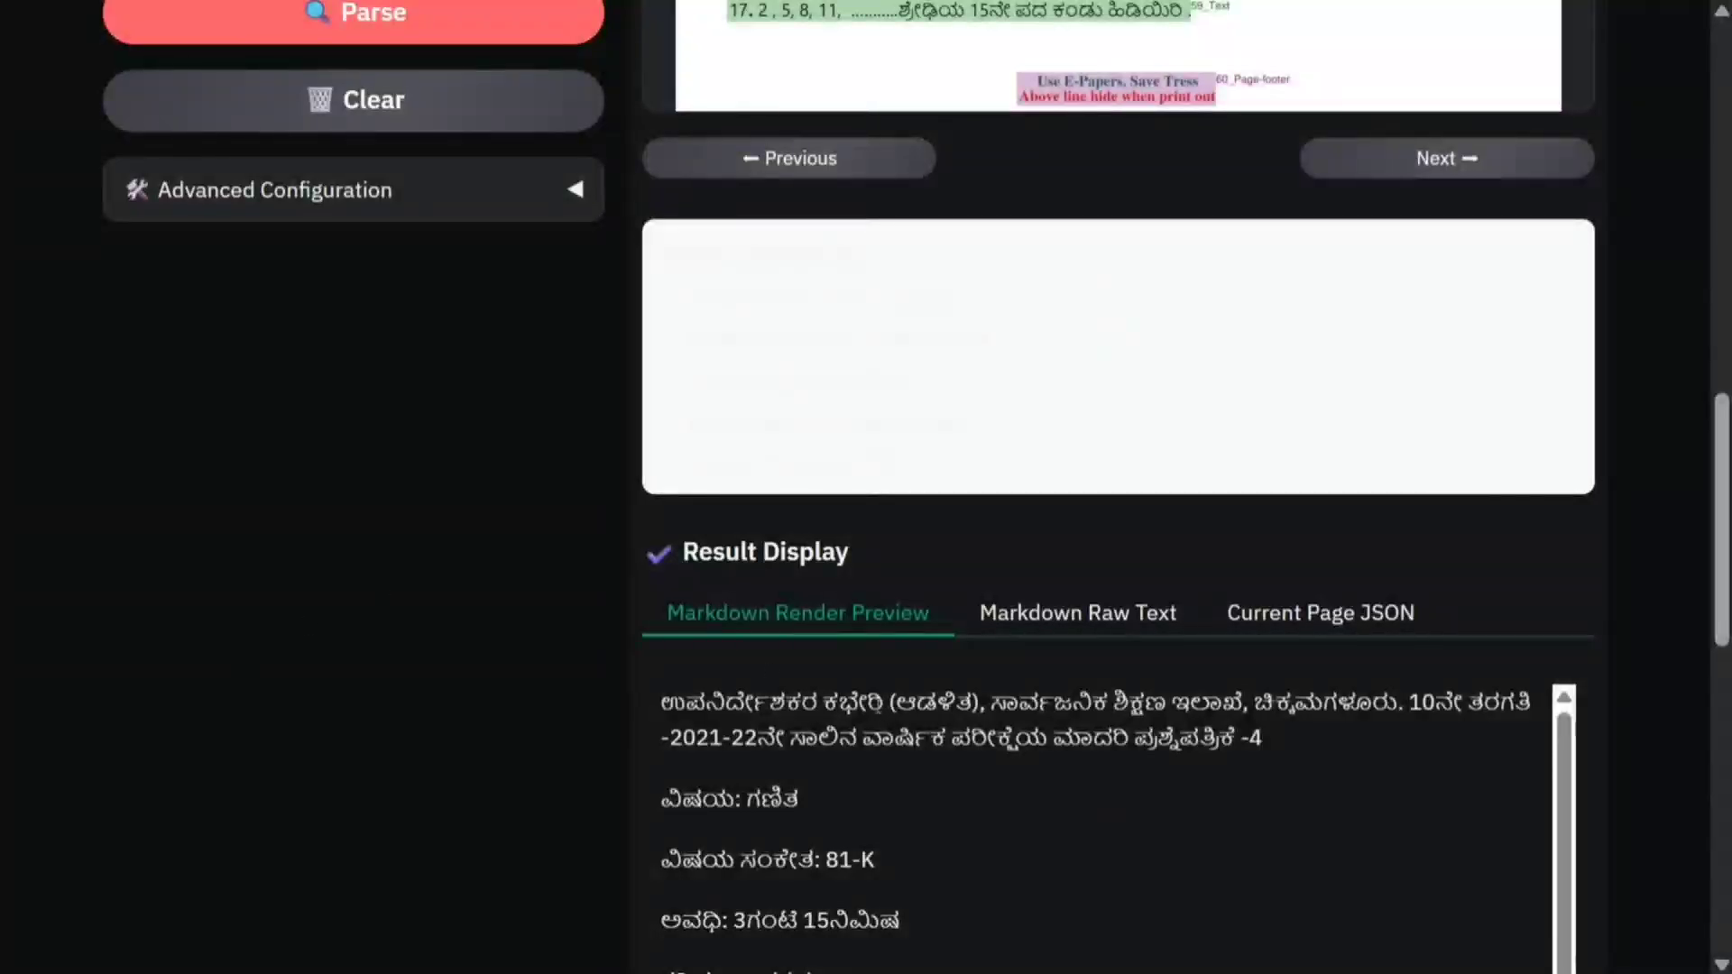
scroll("down", 3)
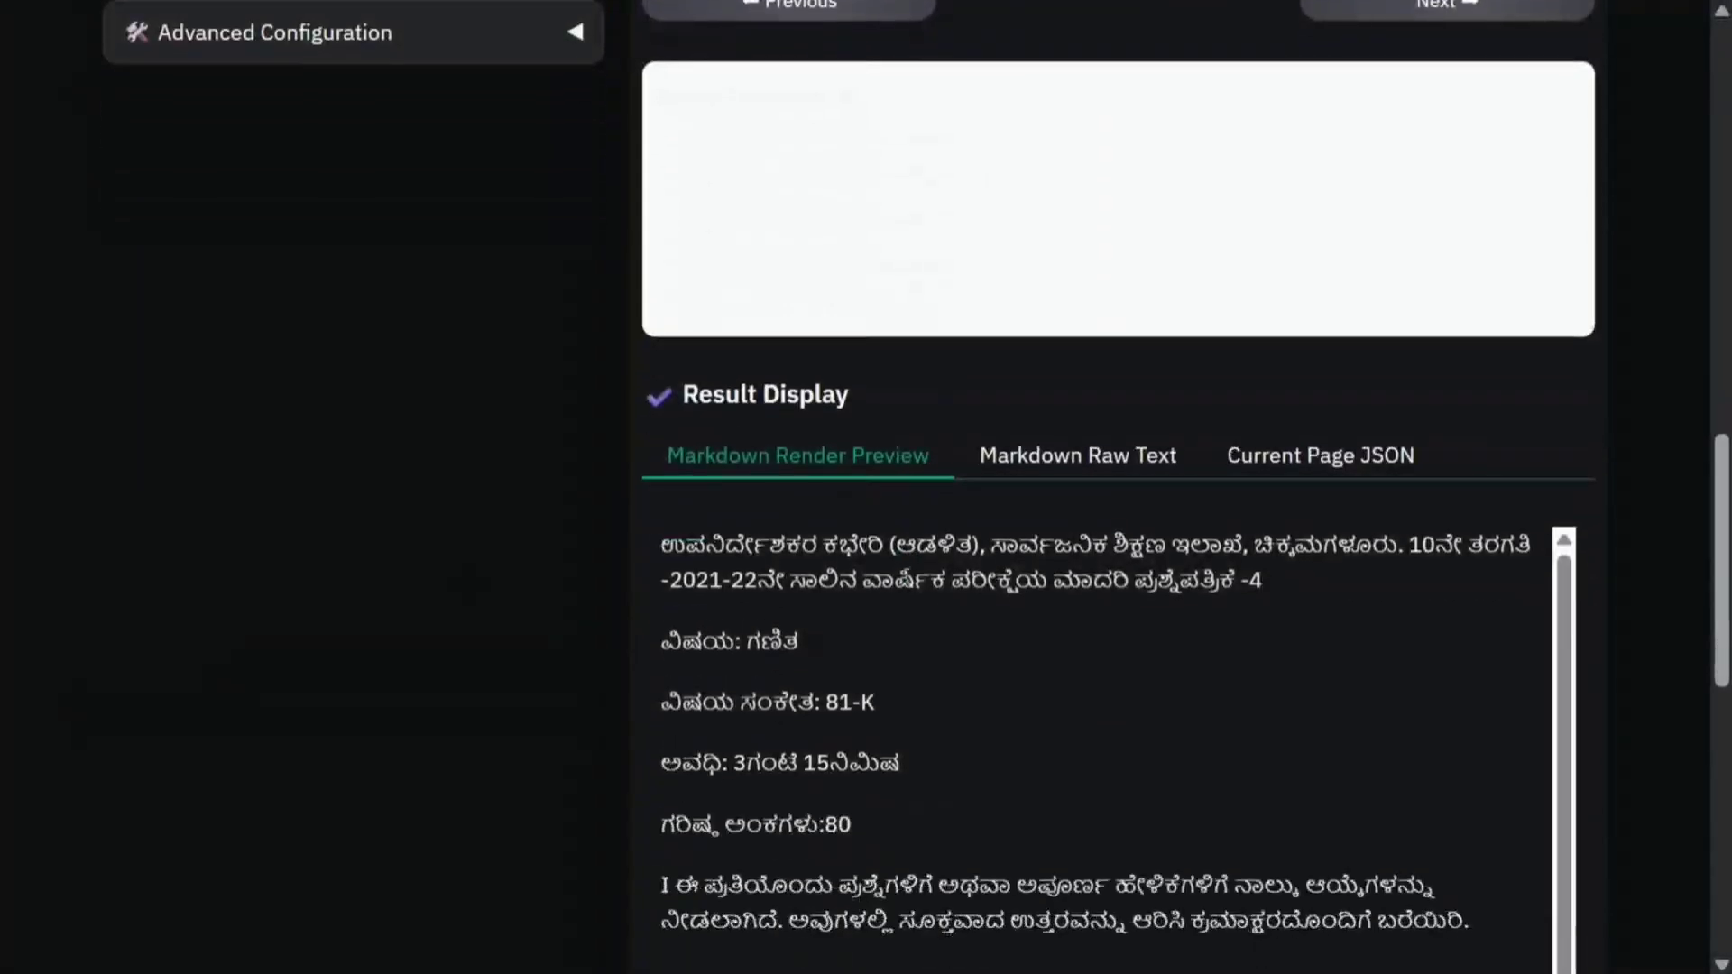
scroll("down", 3)
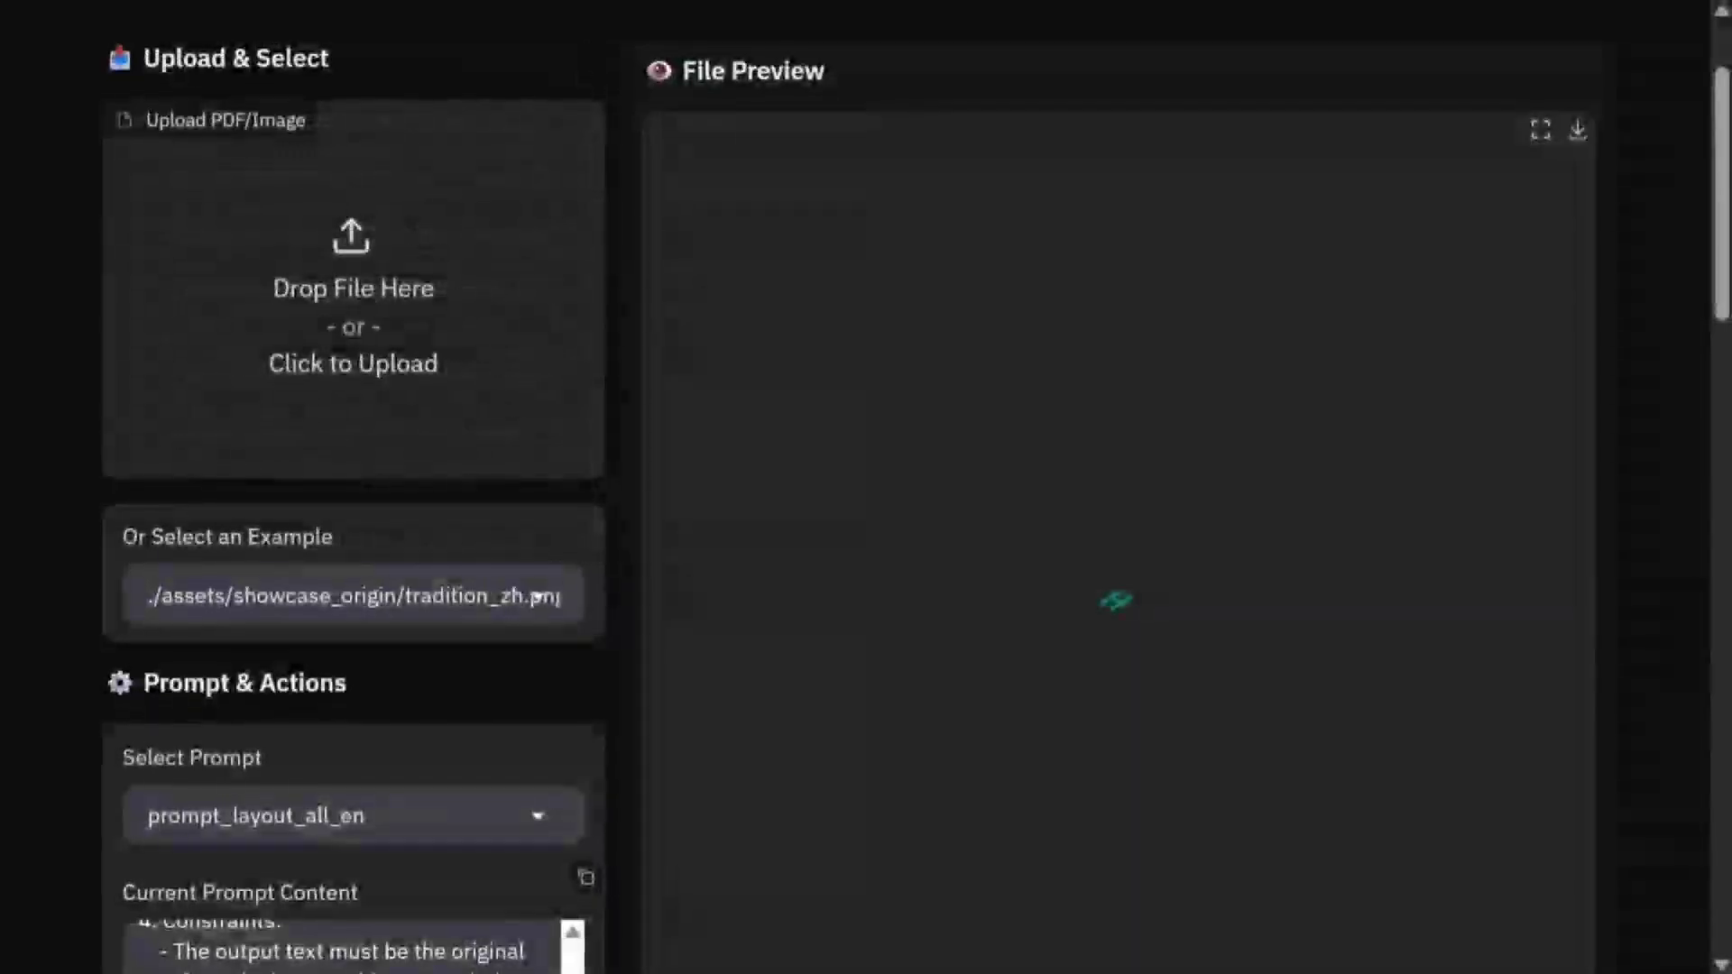
Step: Parse the tradition_zh.png example and scroll down to its rendered result
left_click(353, 595)
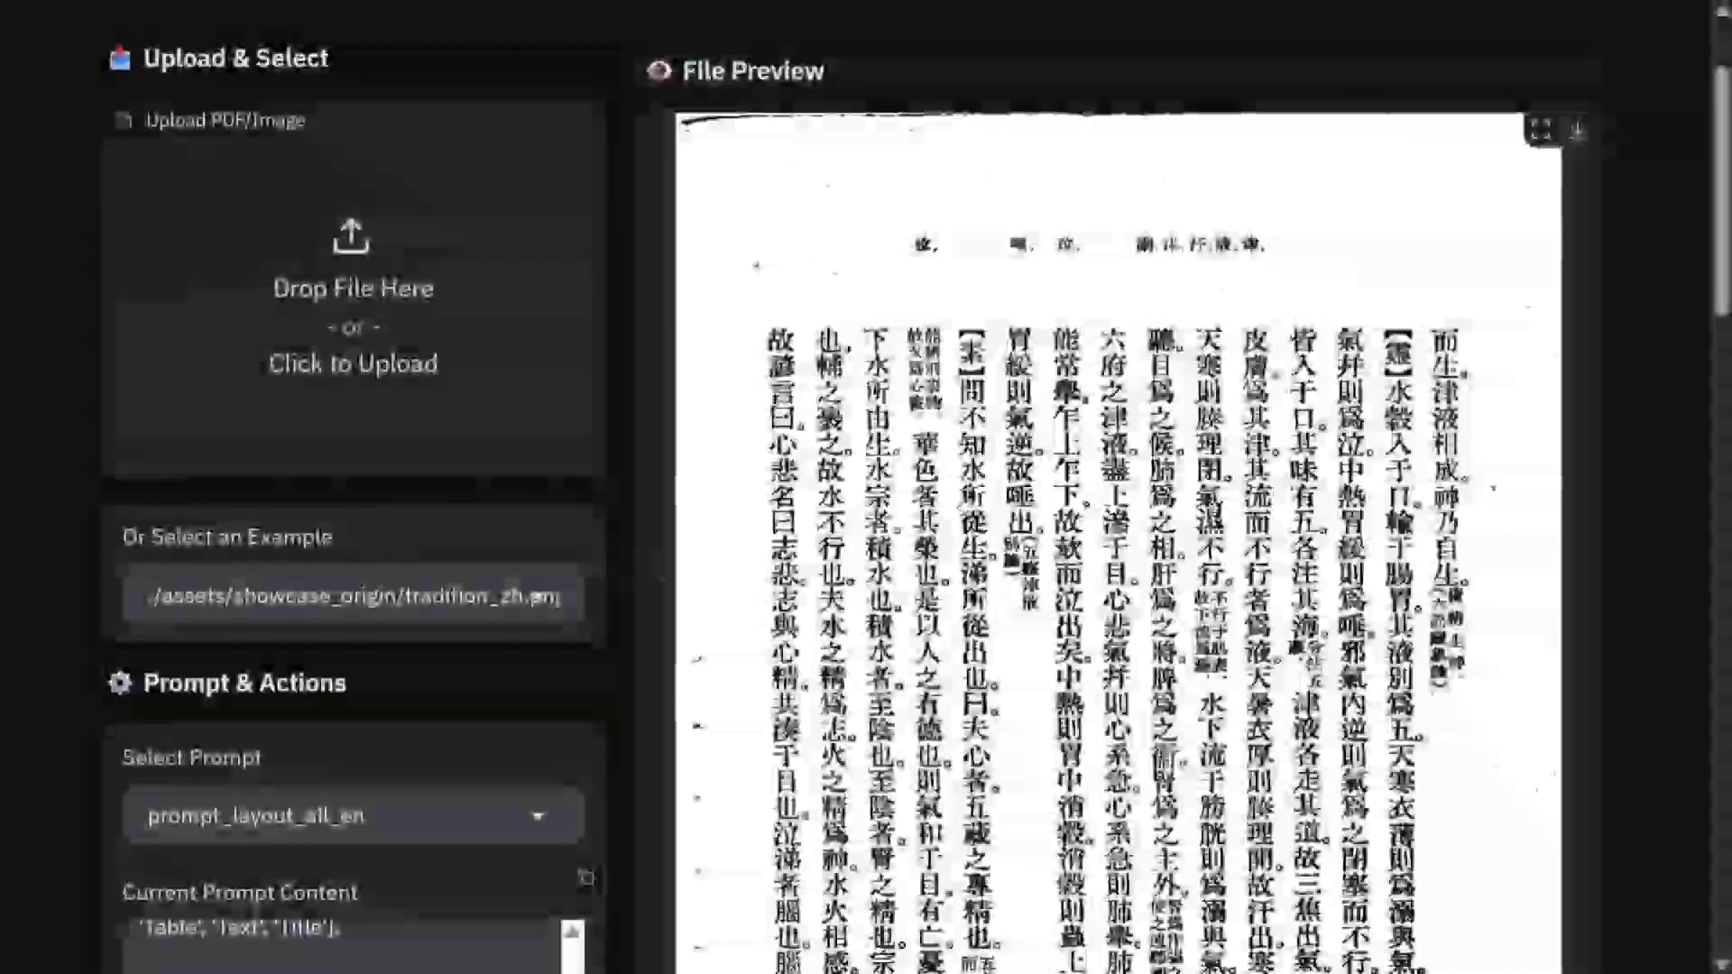
scroll("down", 3)
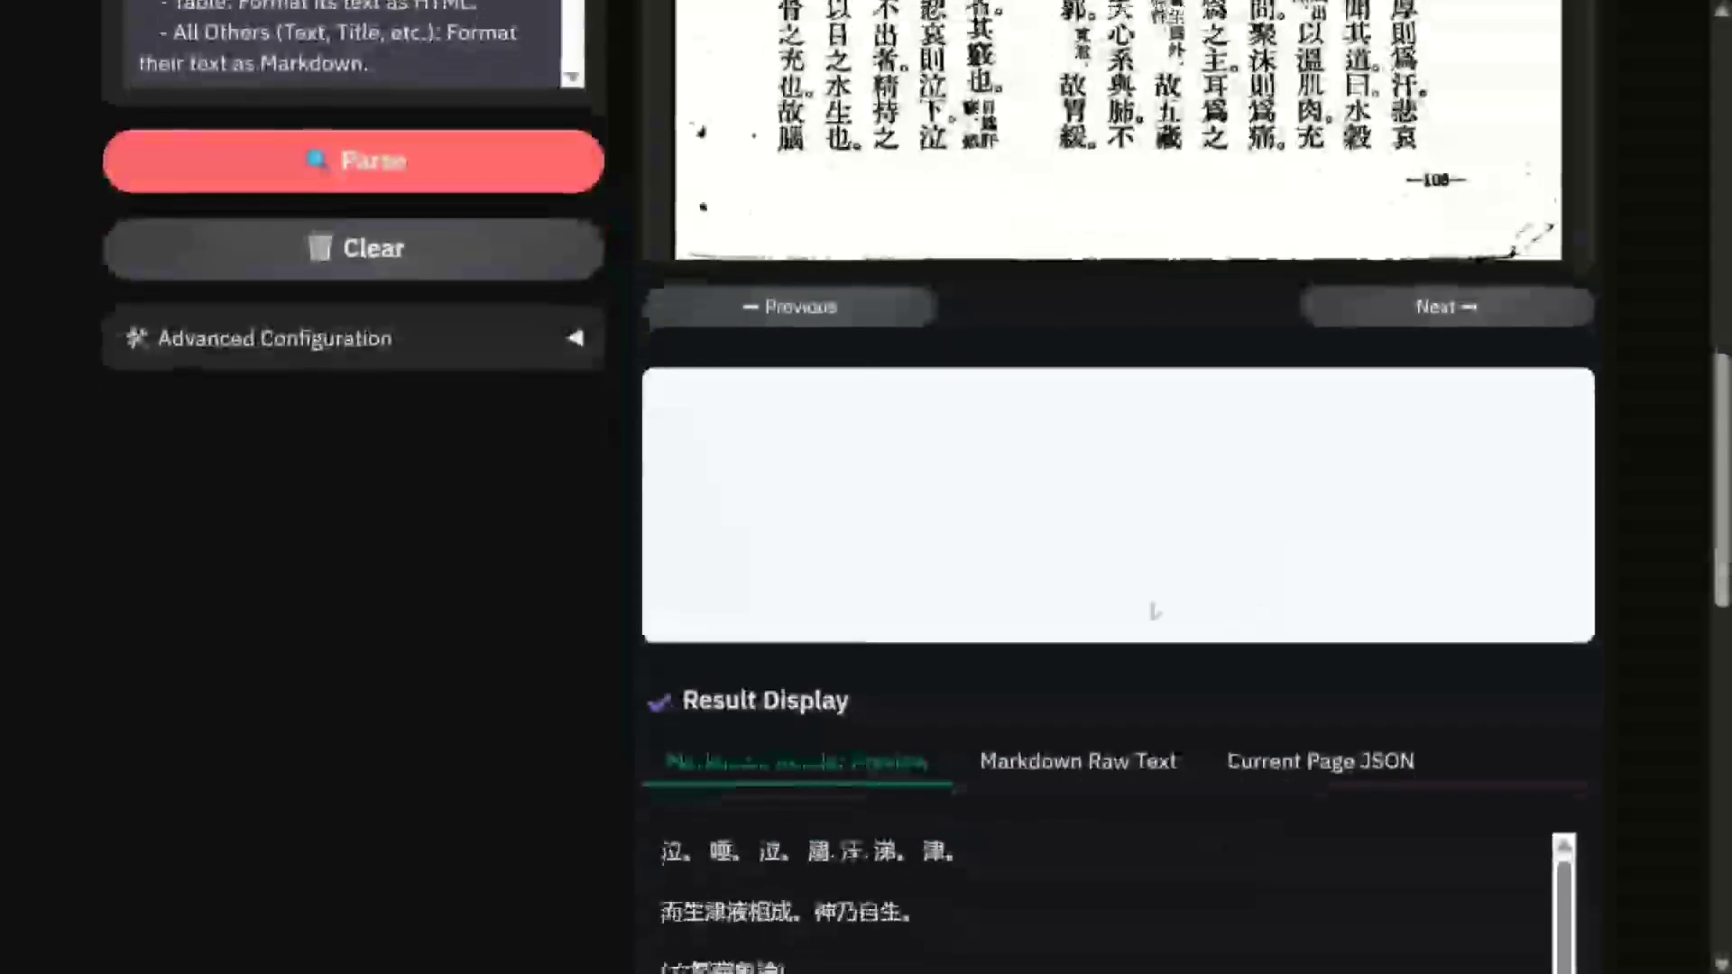
scroll("down", 3)
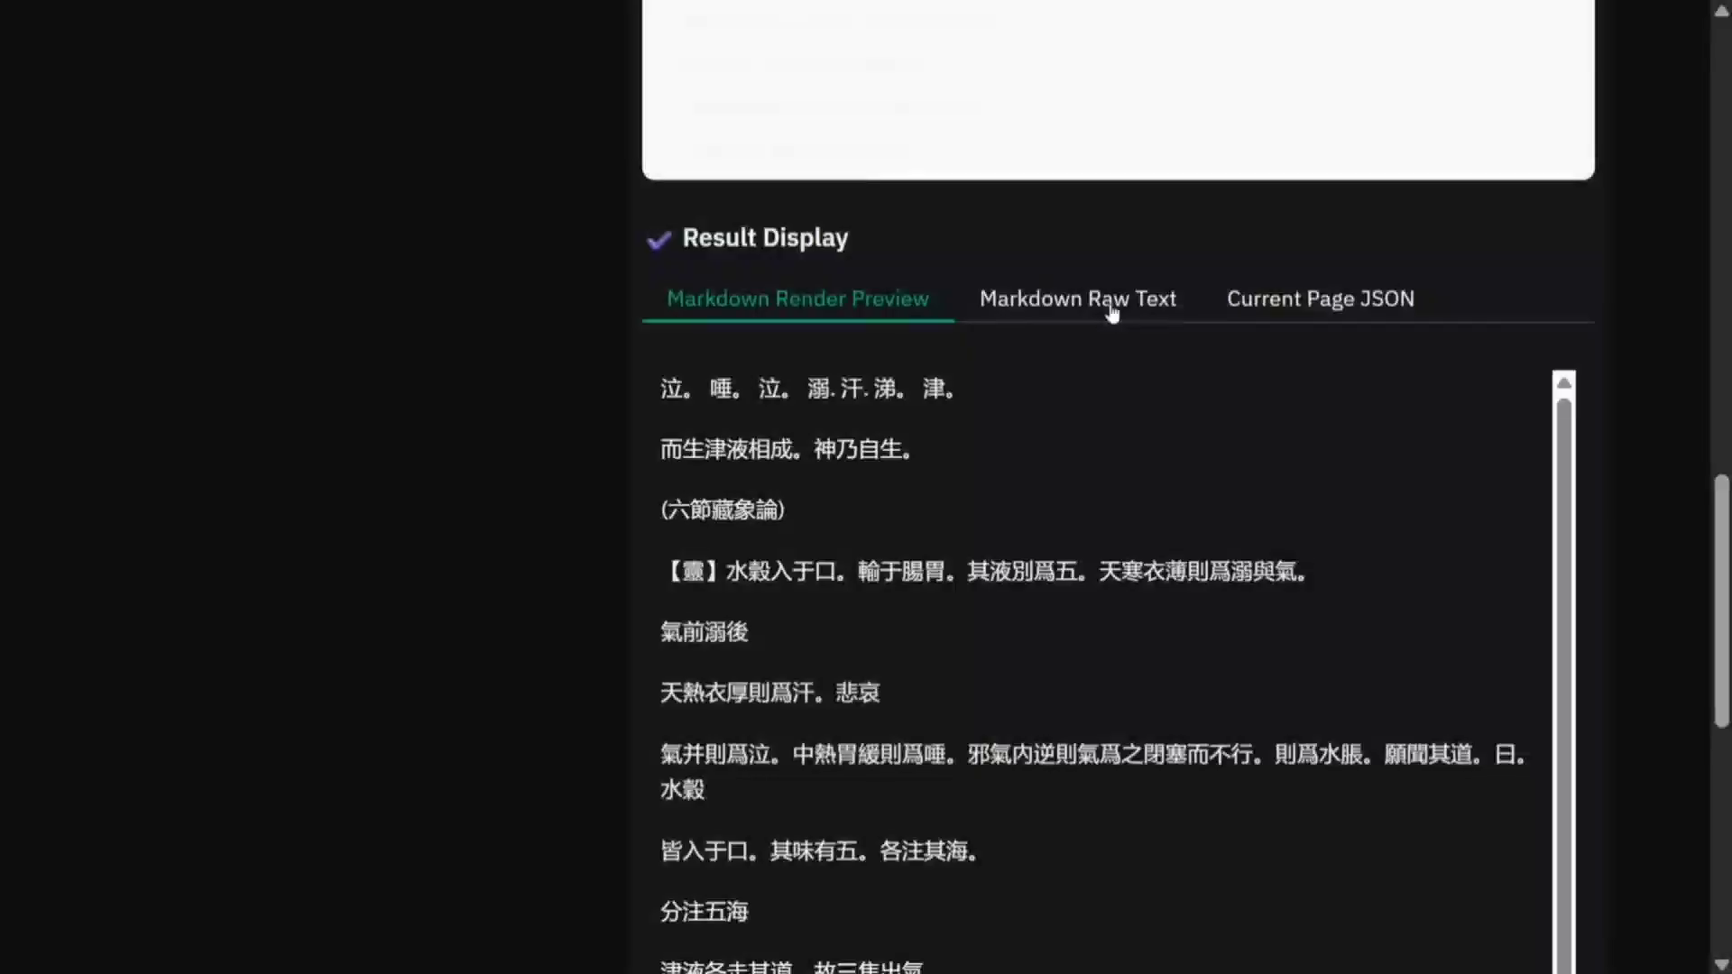
Step: View the Chinese page's Markdown Raw Text, then its Current Page JSON
left_click(1074, 298)
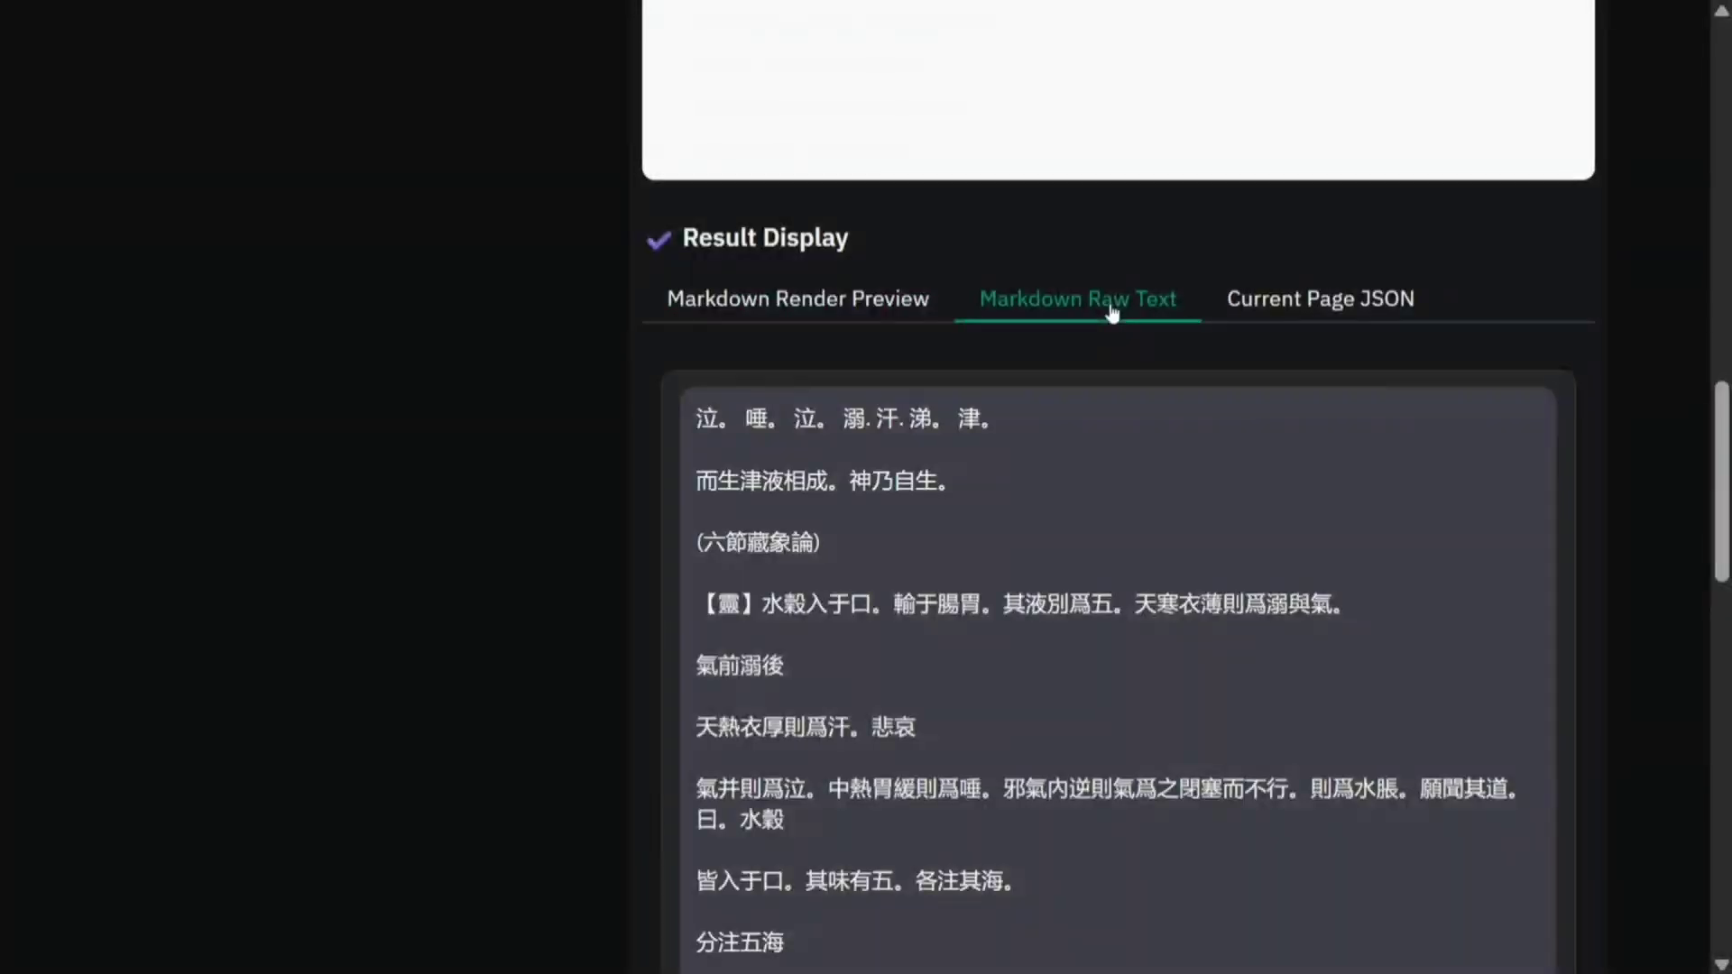
left_click(1317, 298)
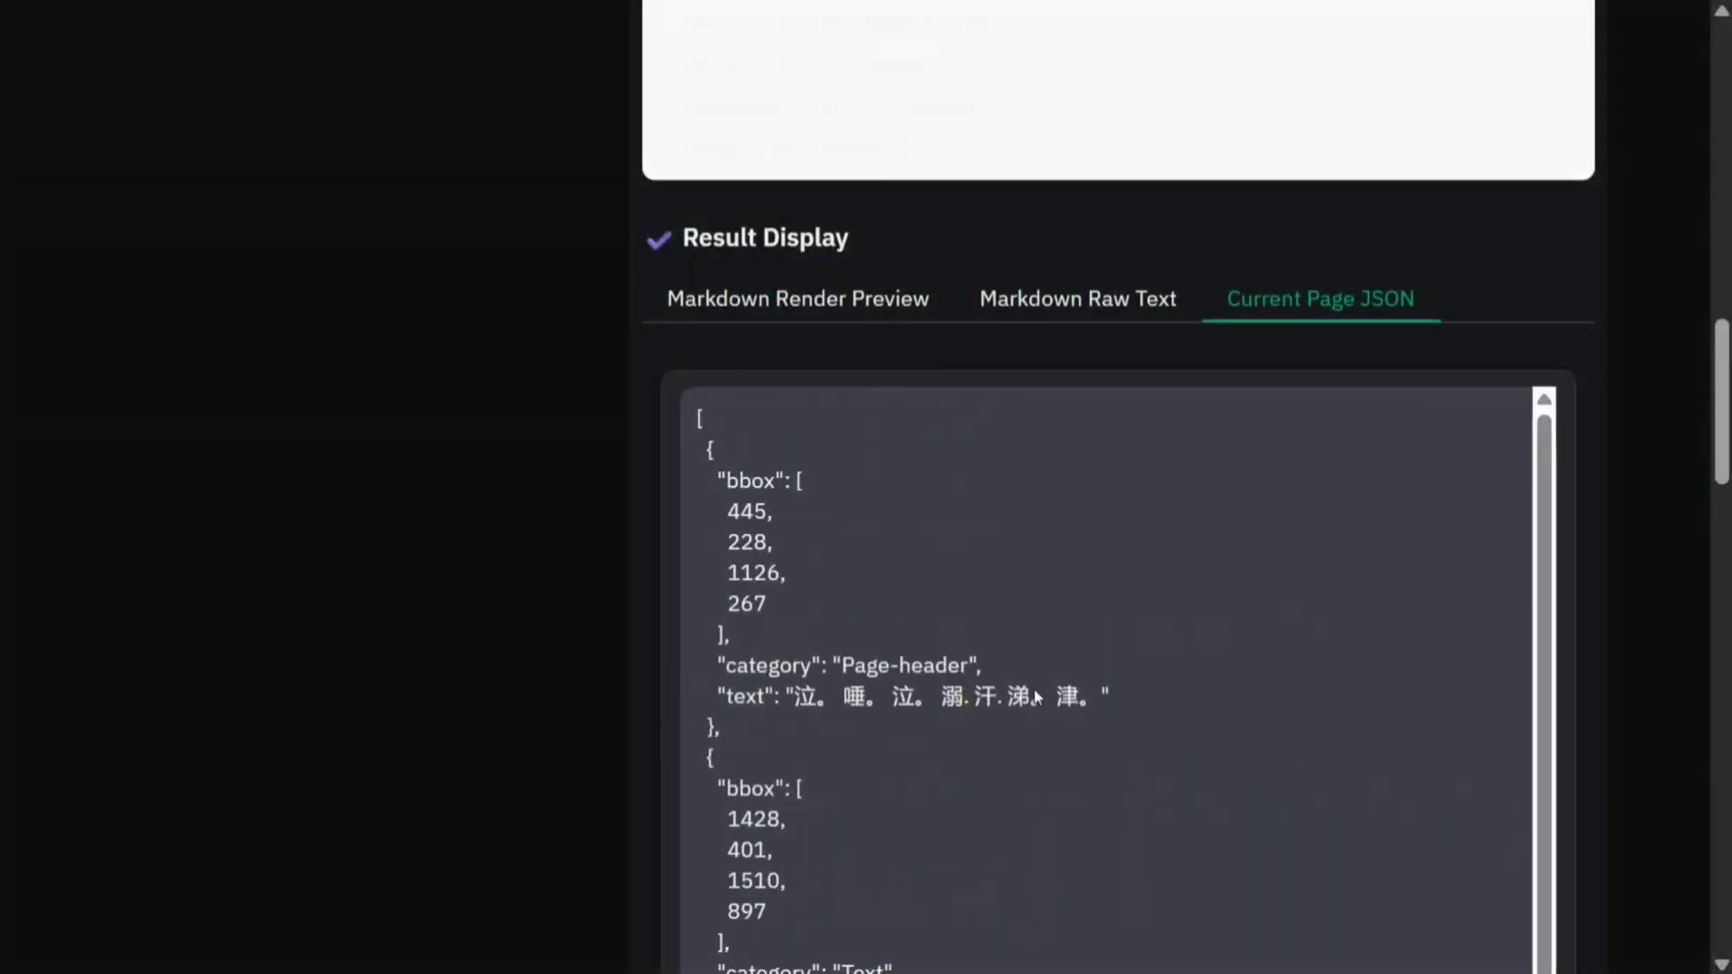
scroll("up", 3)
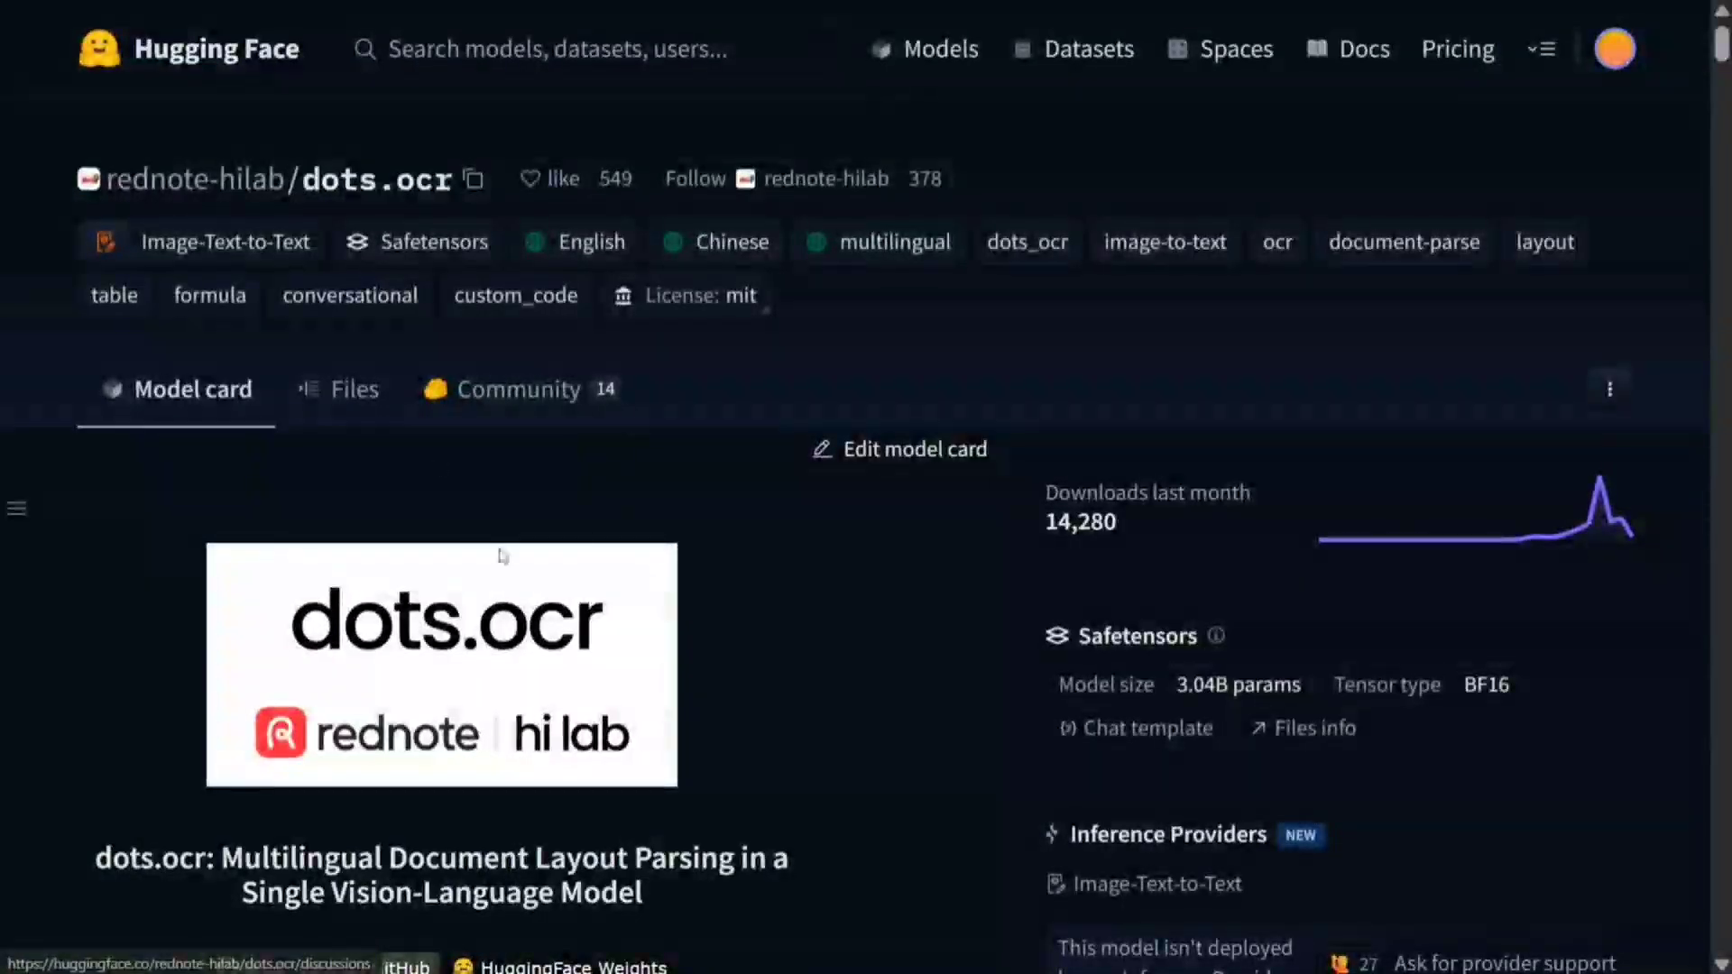
scroll("down", 3)
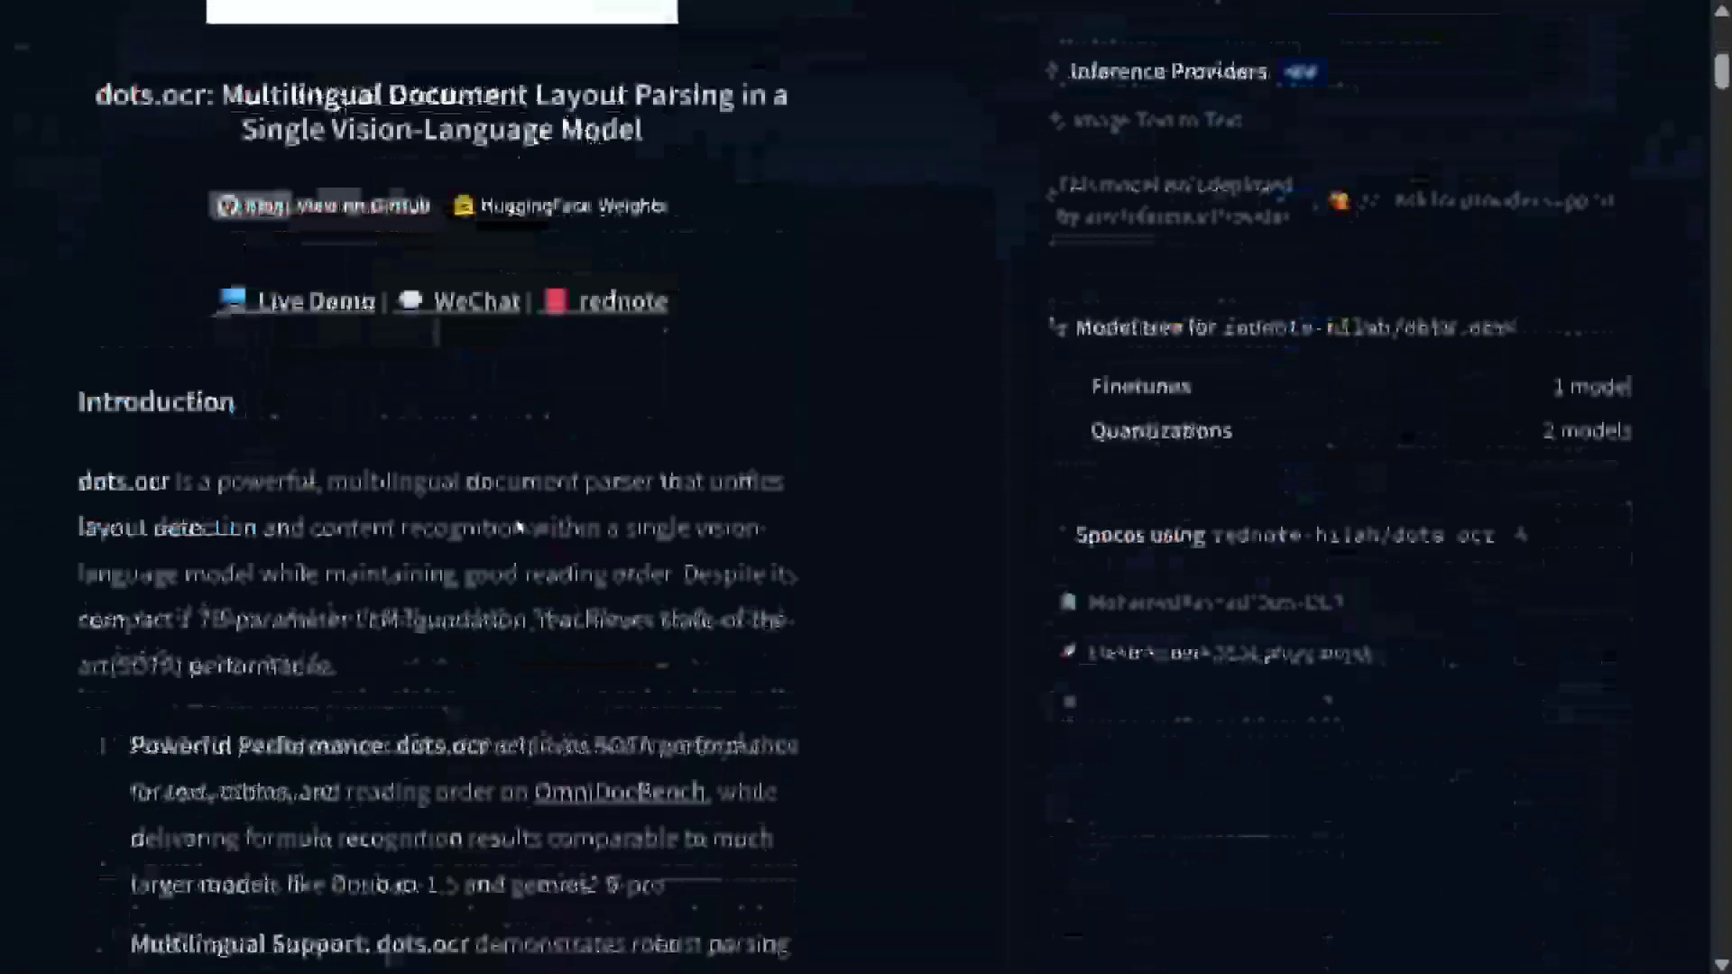
scroll("down", 3)
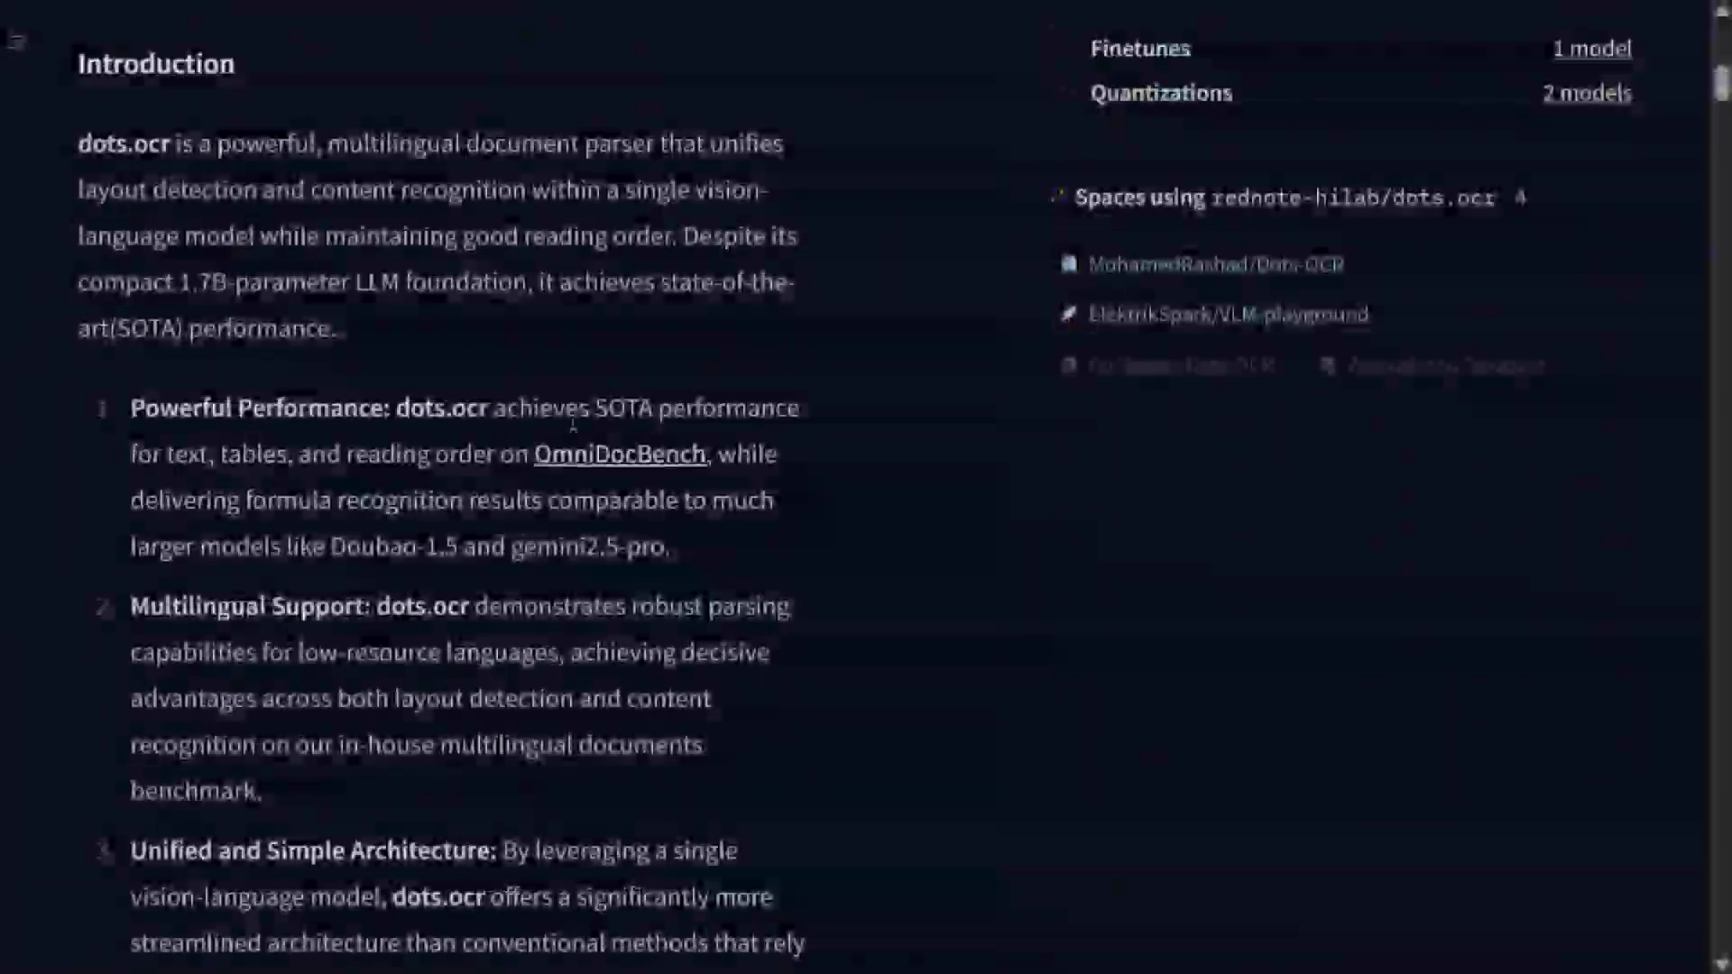
scroll("down", 3)
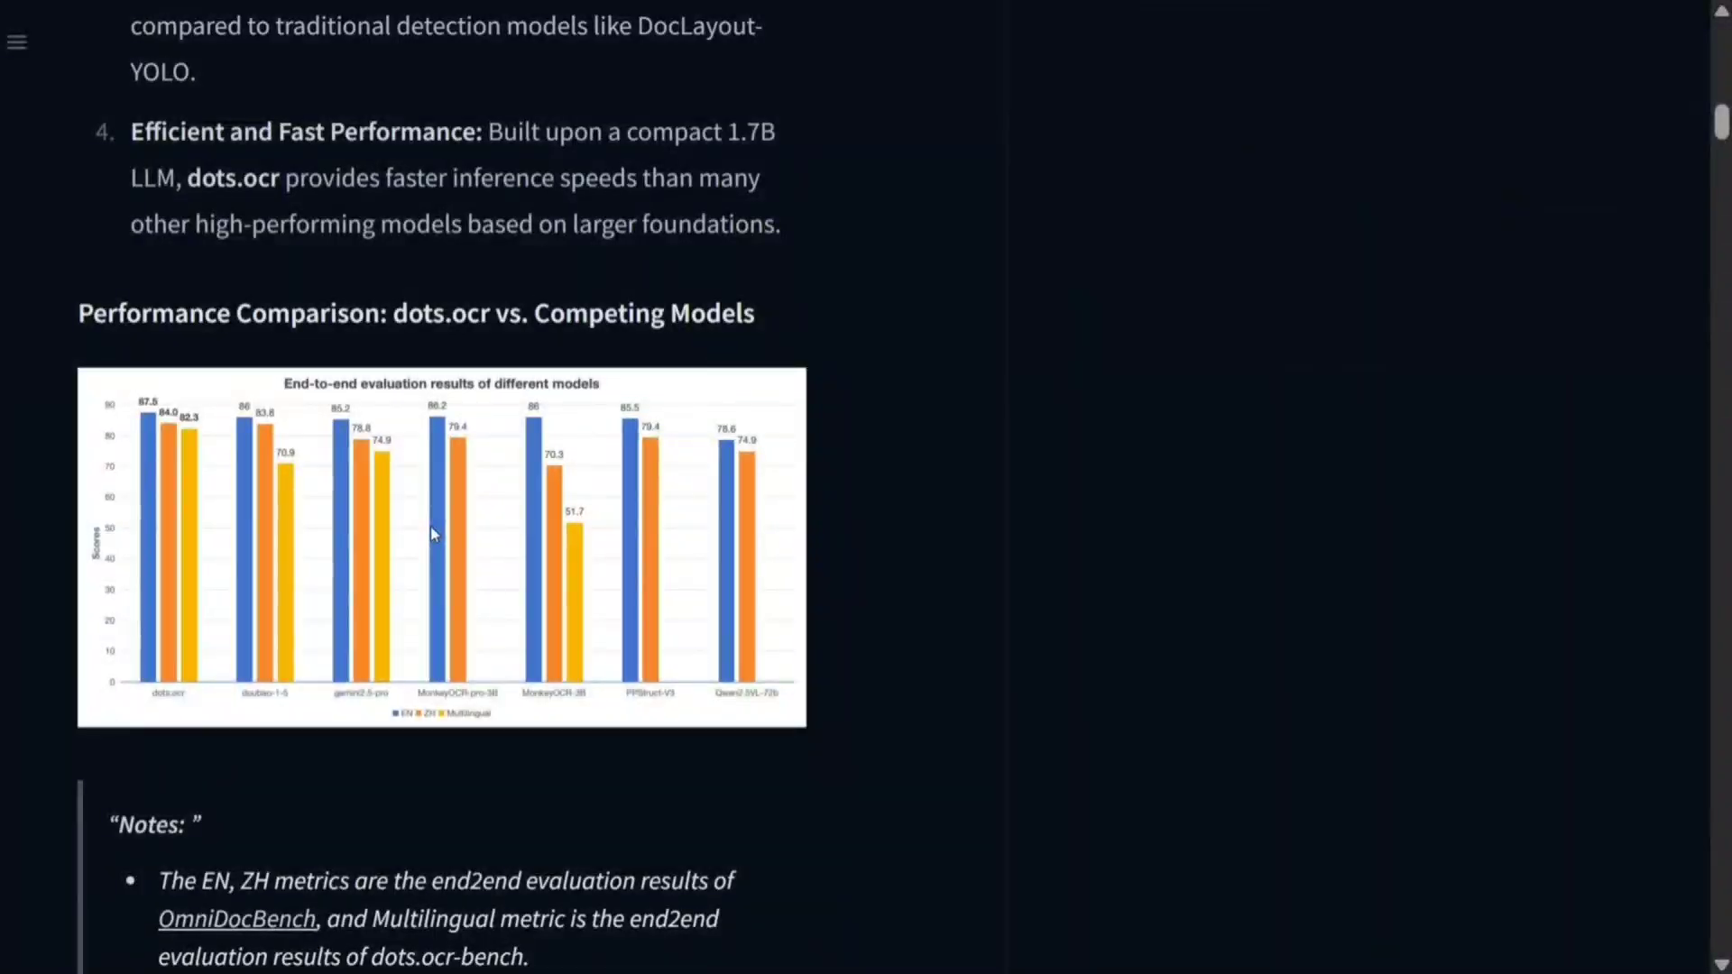
scroll("down", 3)
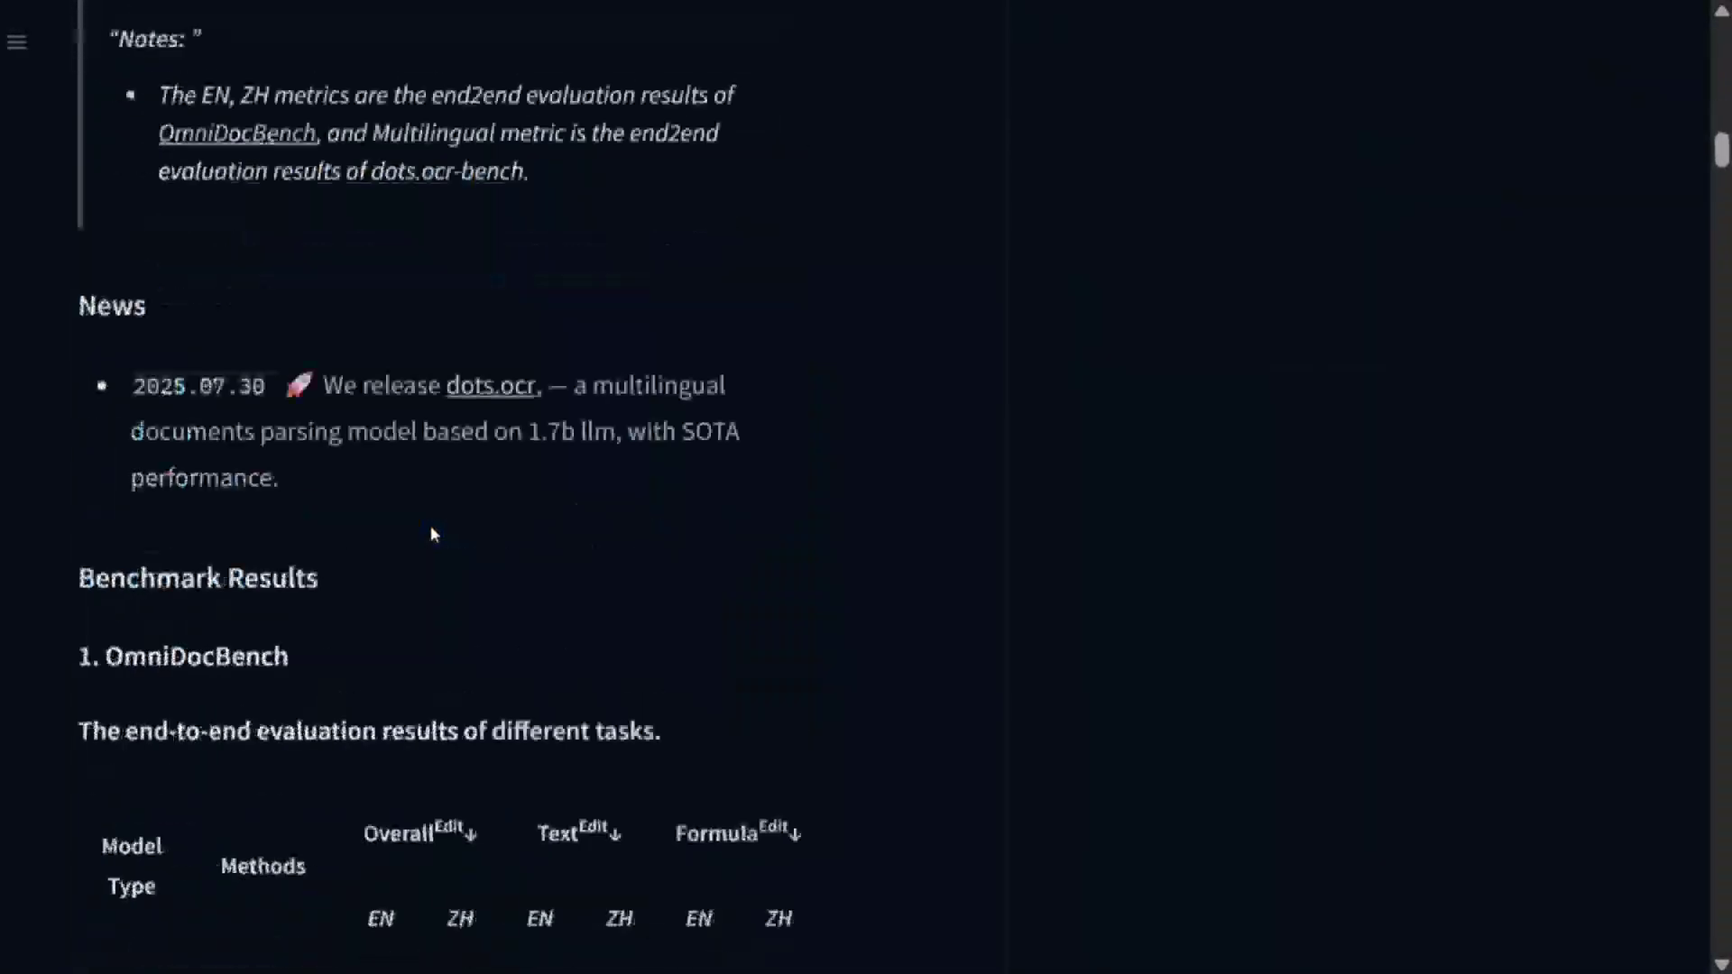
scroll("down", 3)
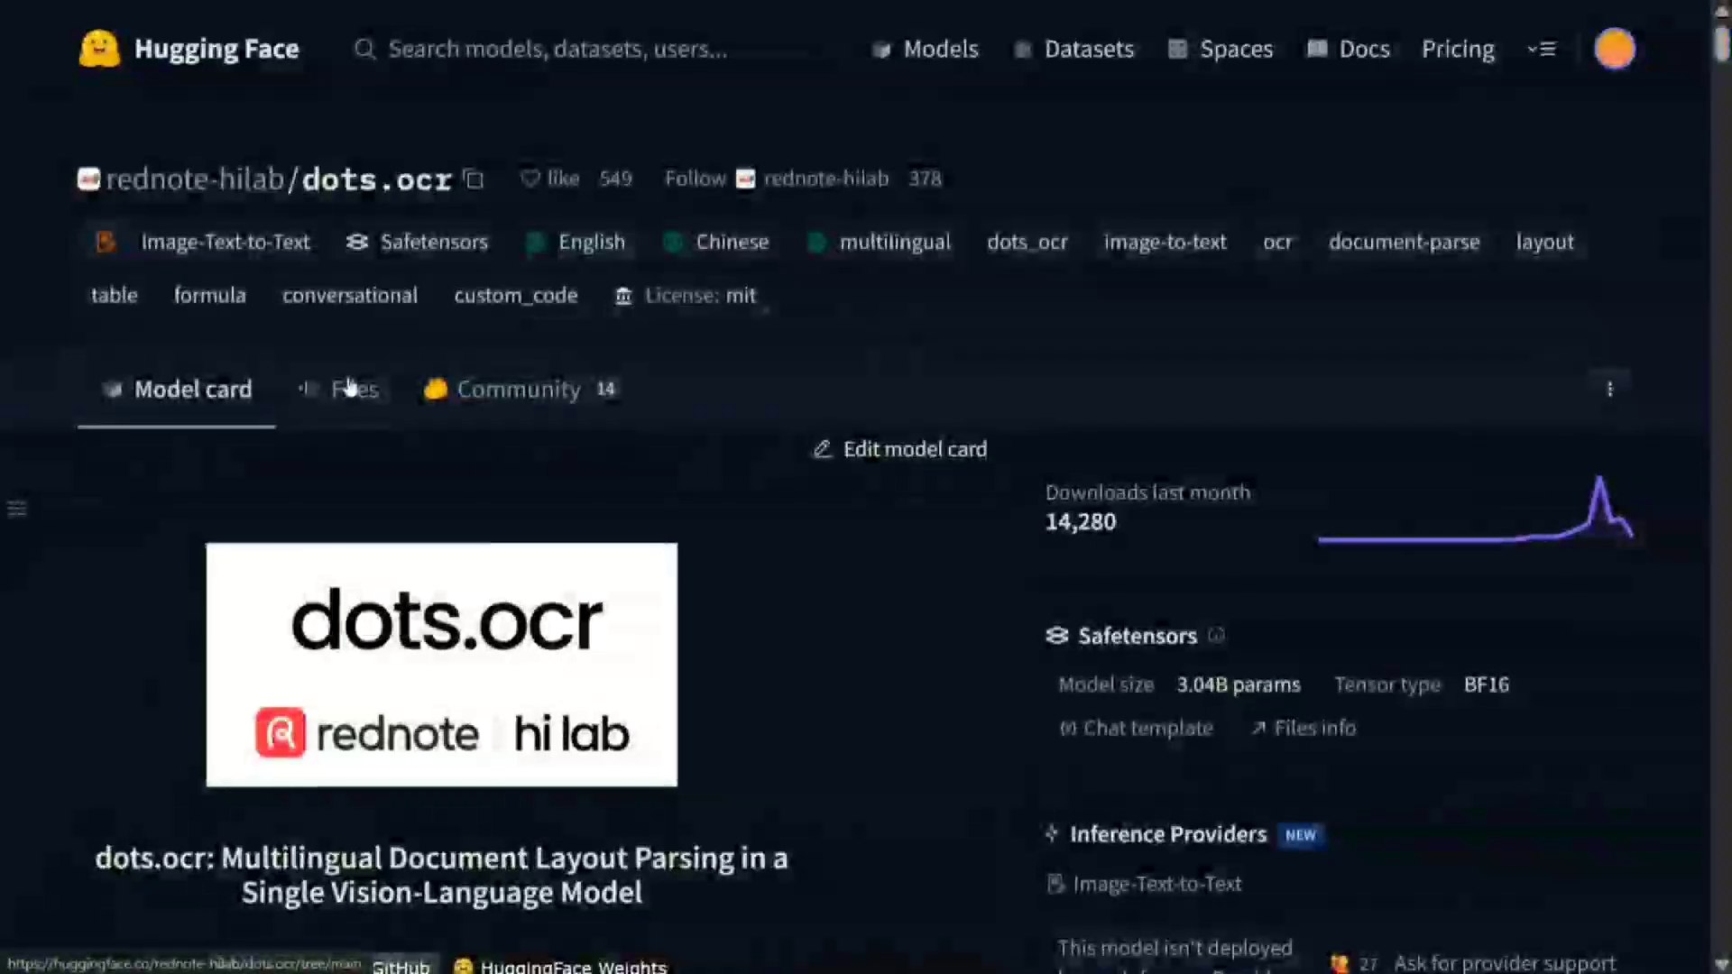
Step: Browse the dots.ocr repository files: config, weight shards and modeling scripts
left_click(353, 389)
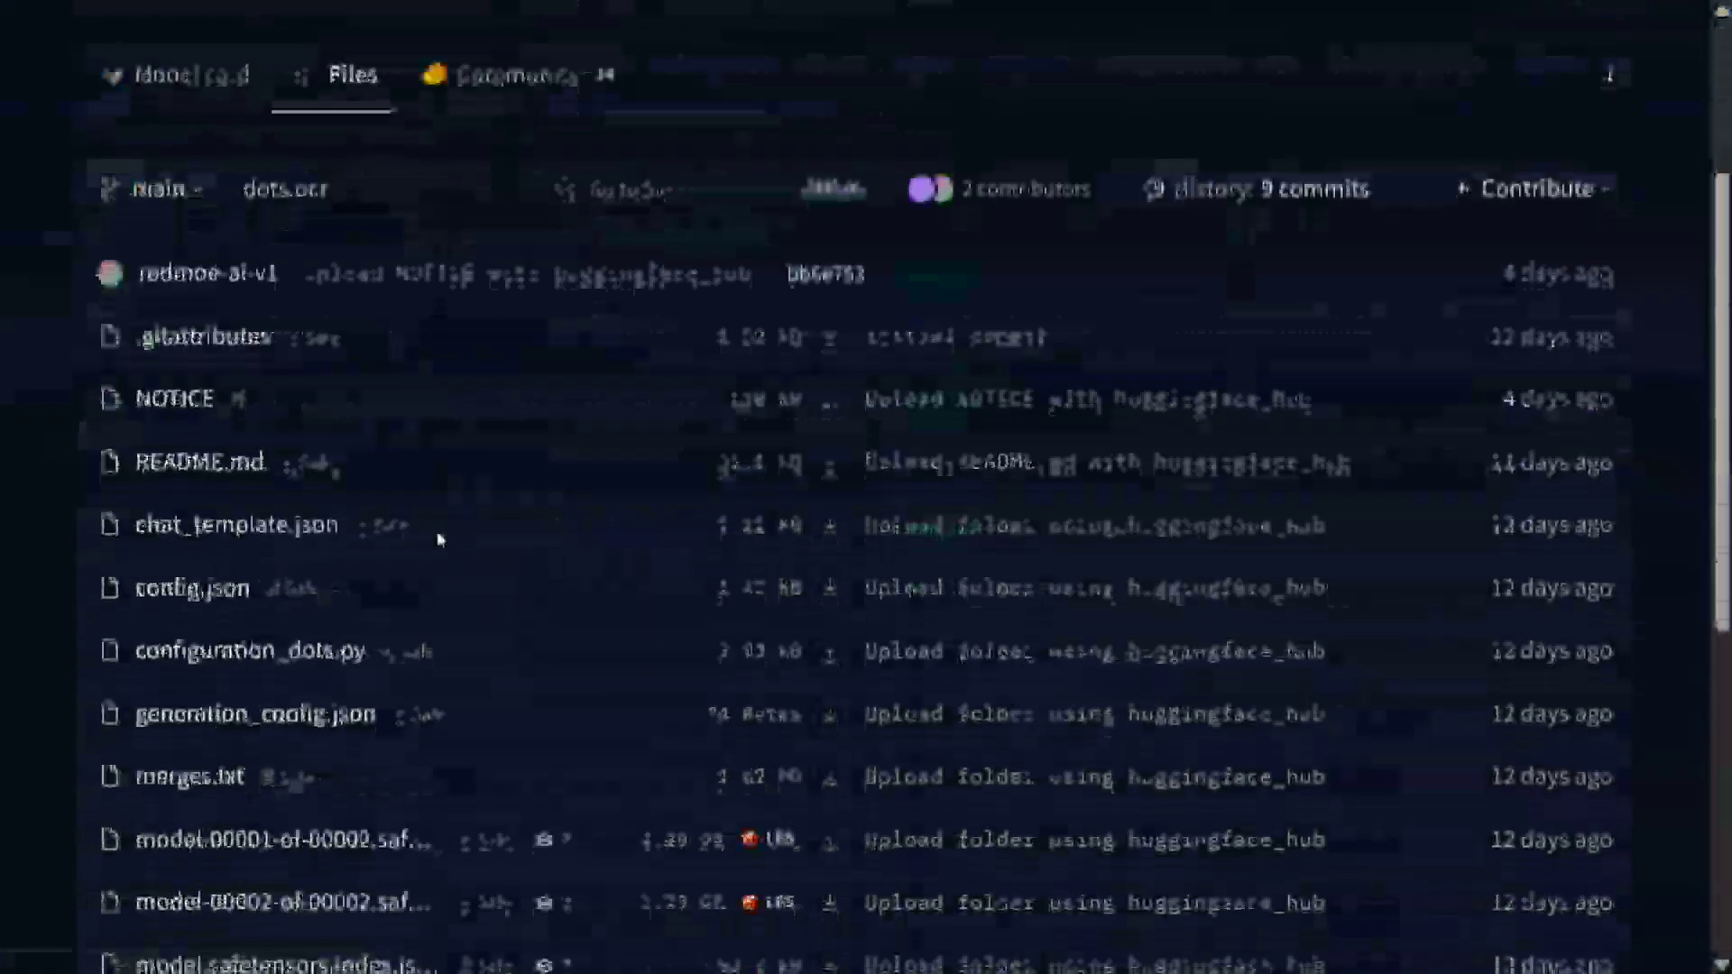
scroll("down", 3)
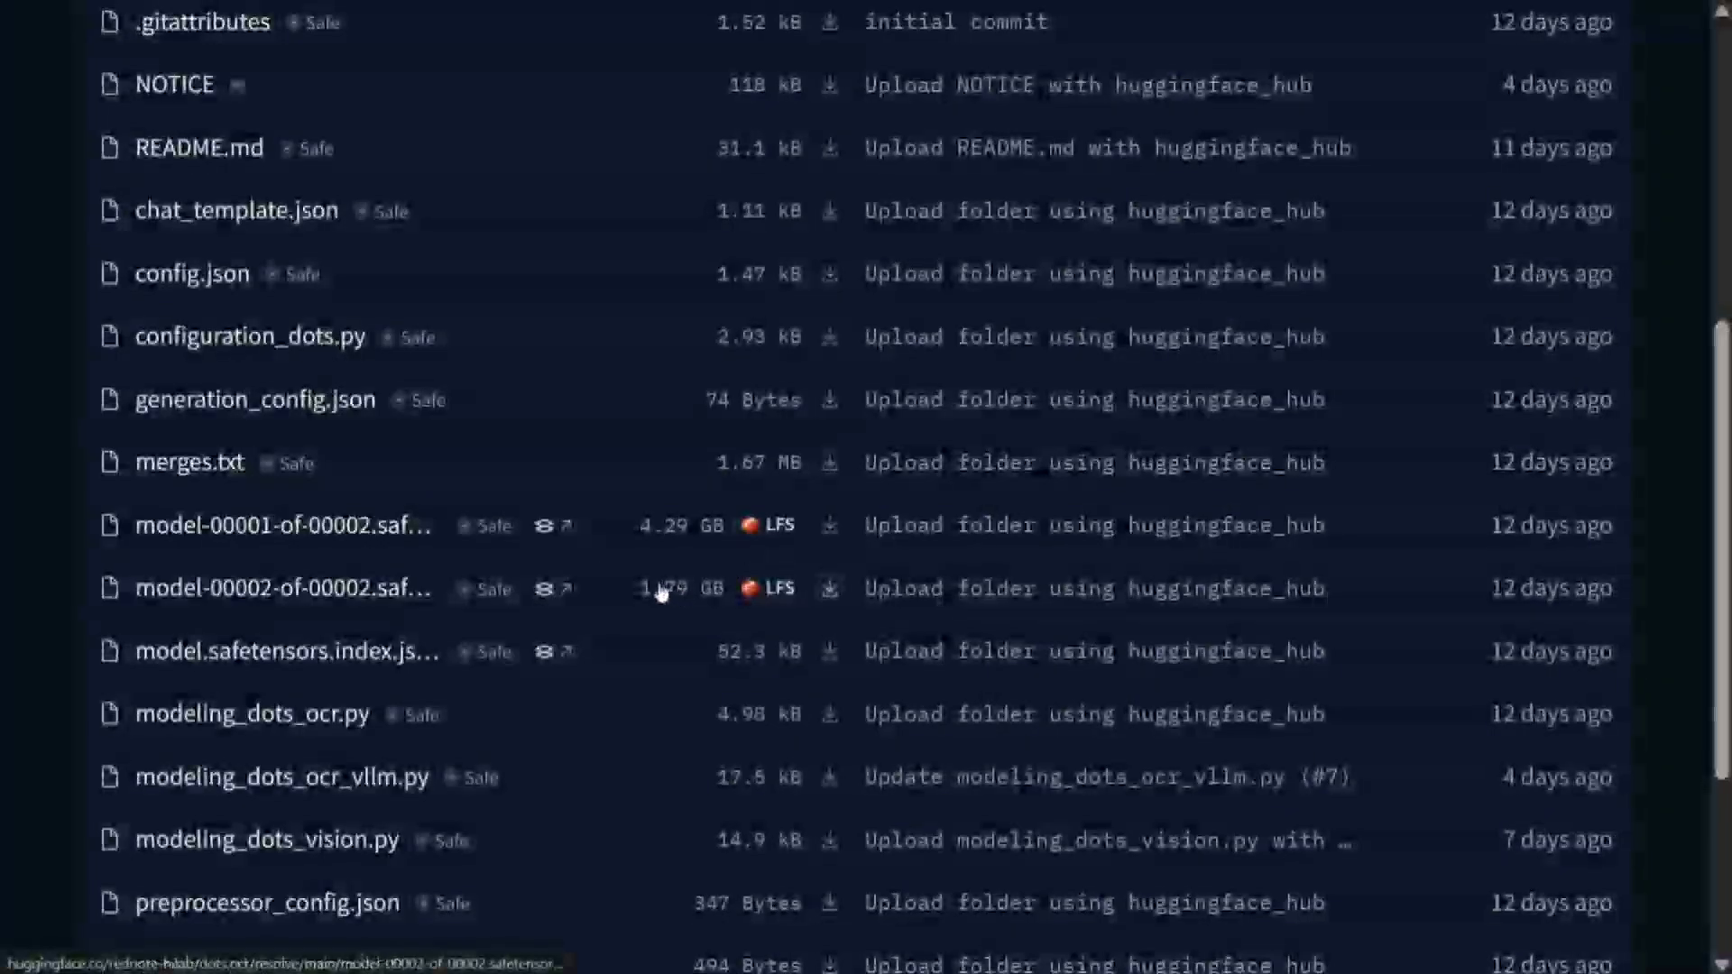
scroll("up", 3)
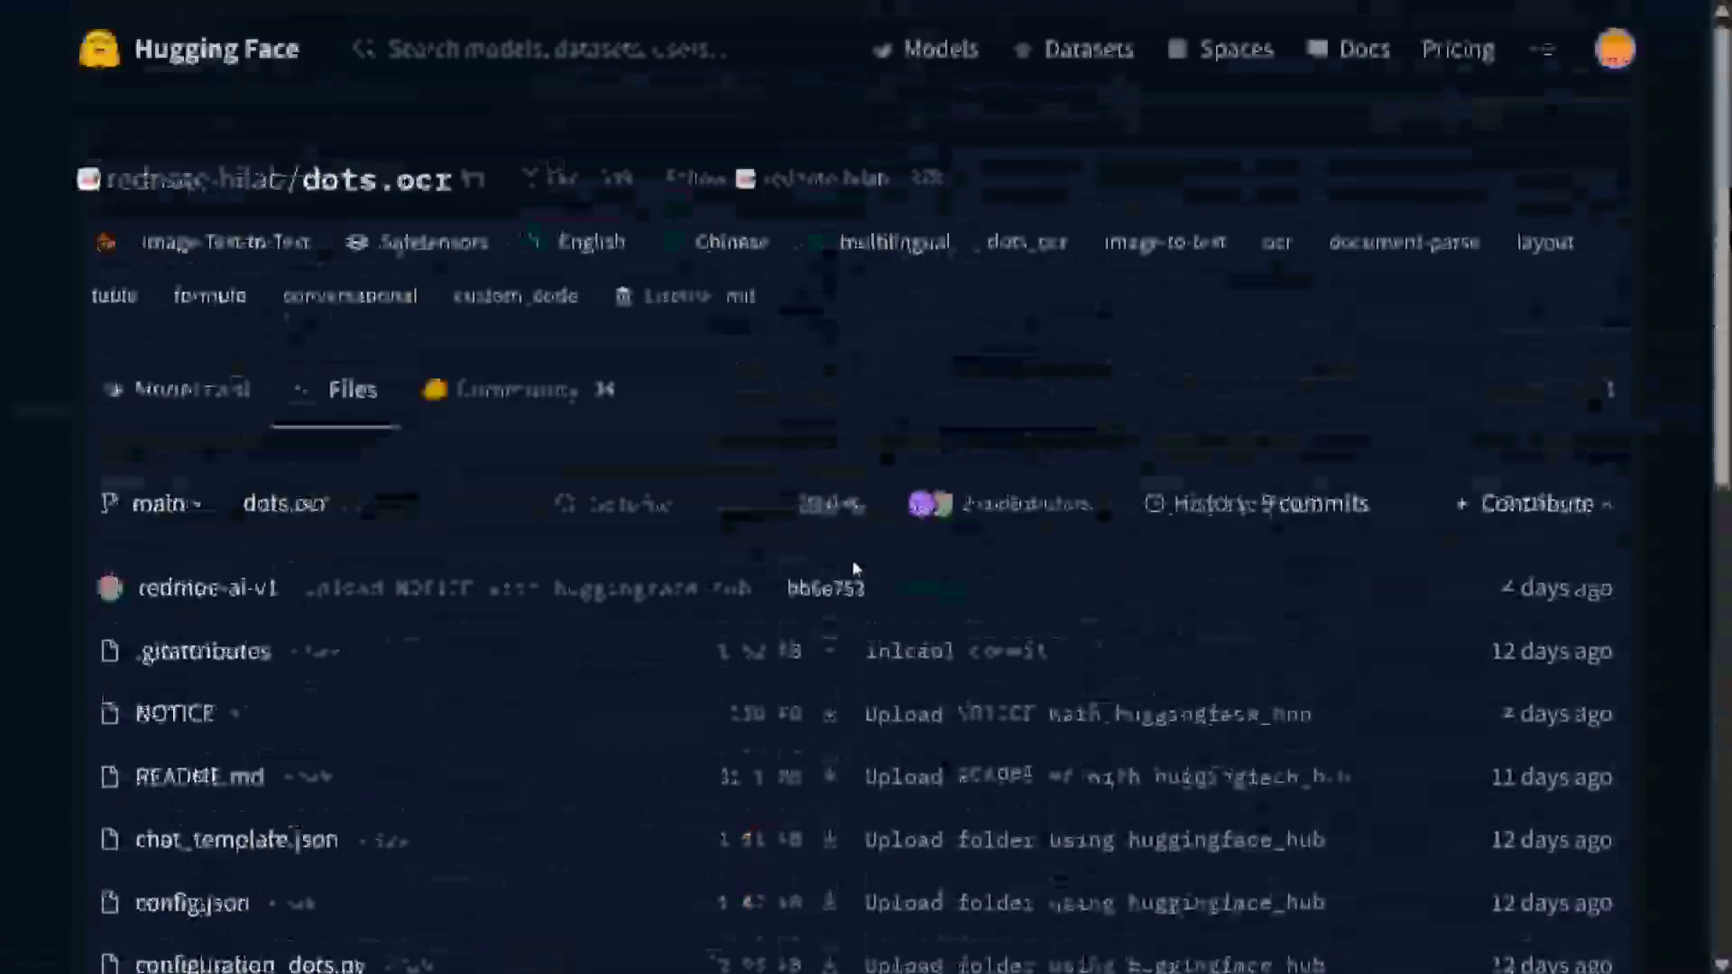